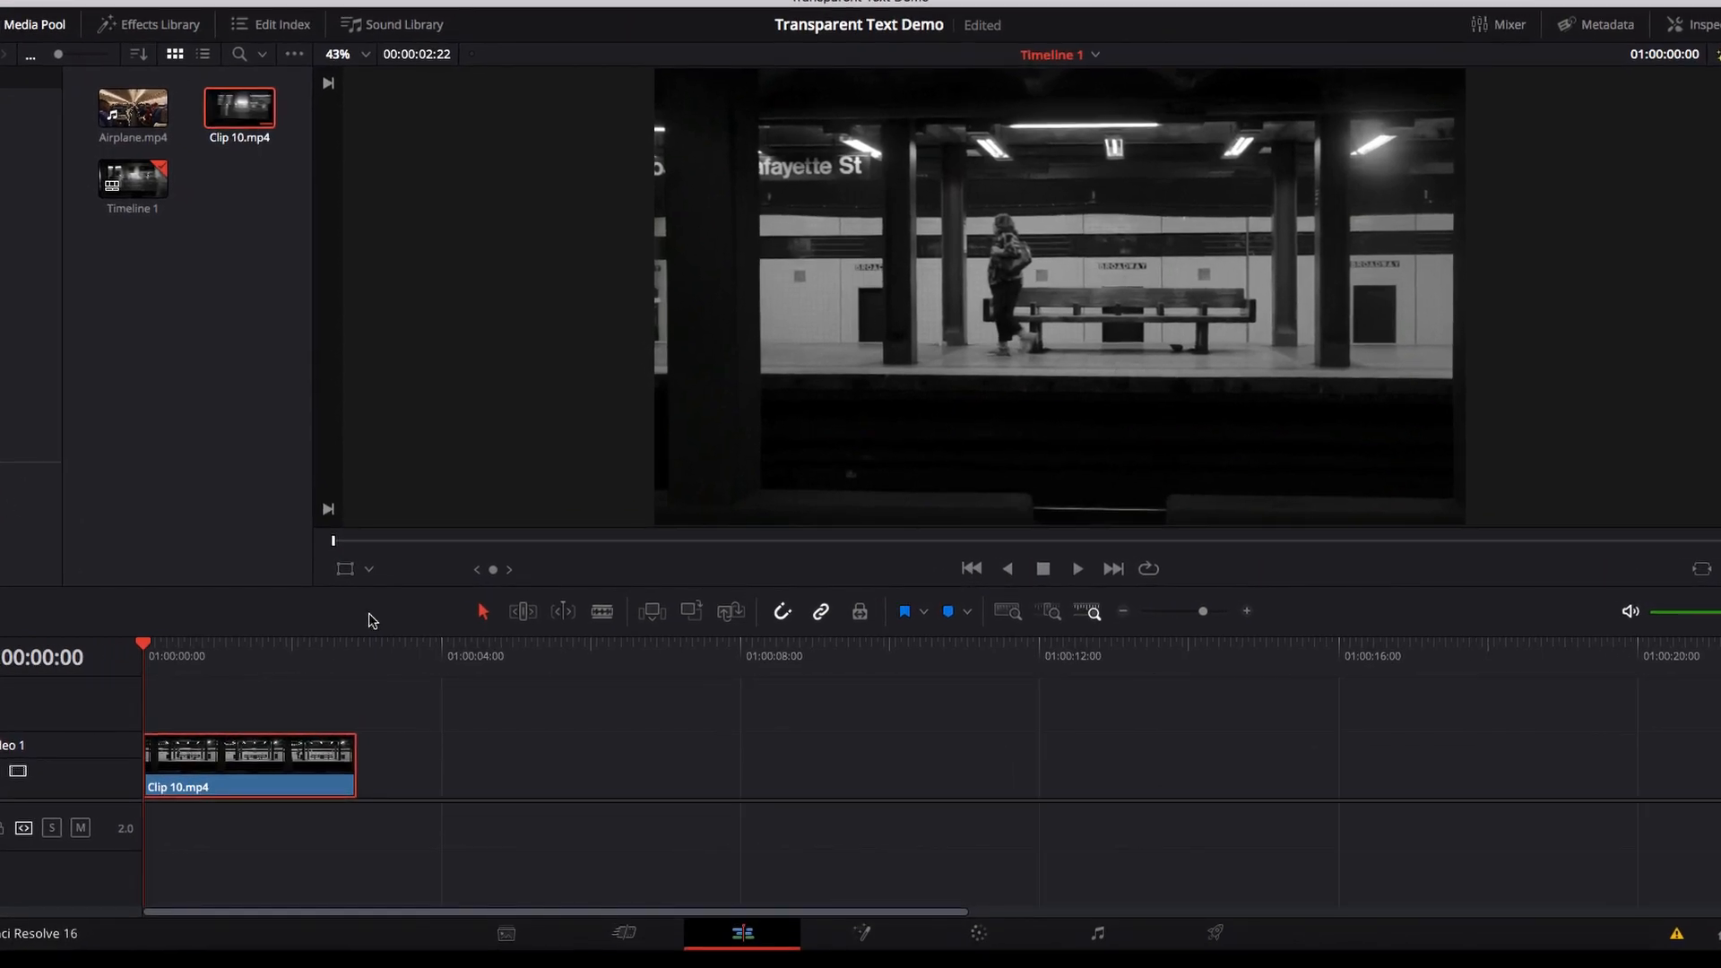
Preview the subway clip, then add a Text+ element reading 'Text' in Fusion
{"action": "left_click", "coordinate": [1075, 569]}
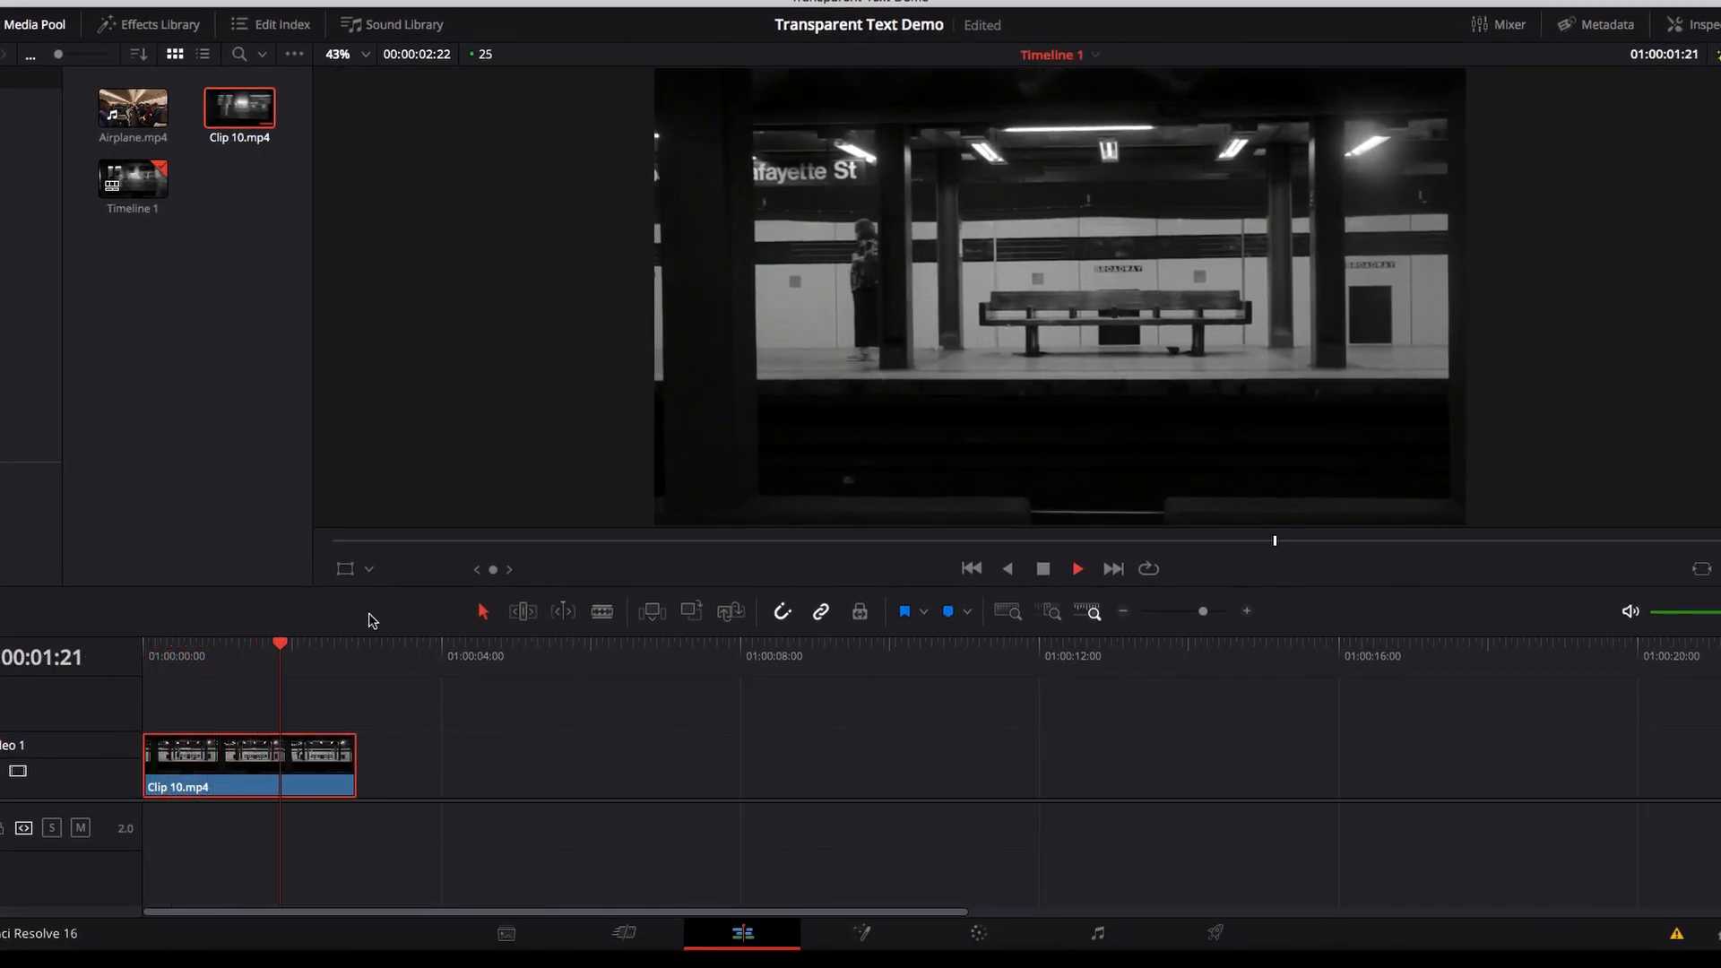
{"action": "left_click", "coordinate": [1076, 569]}
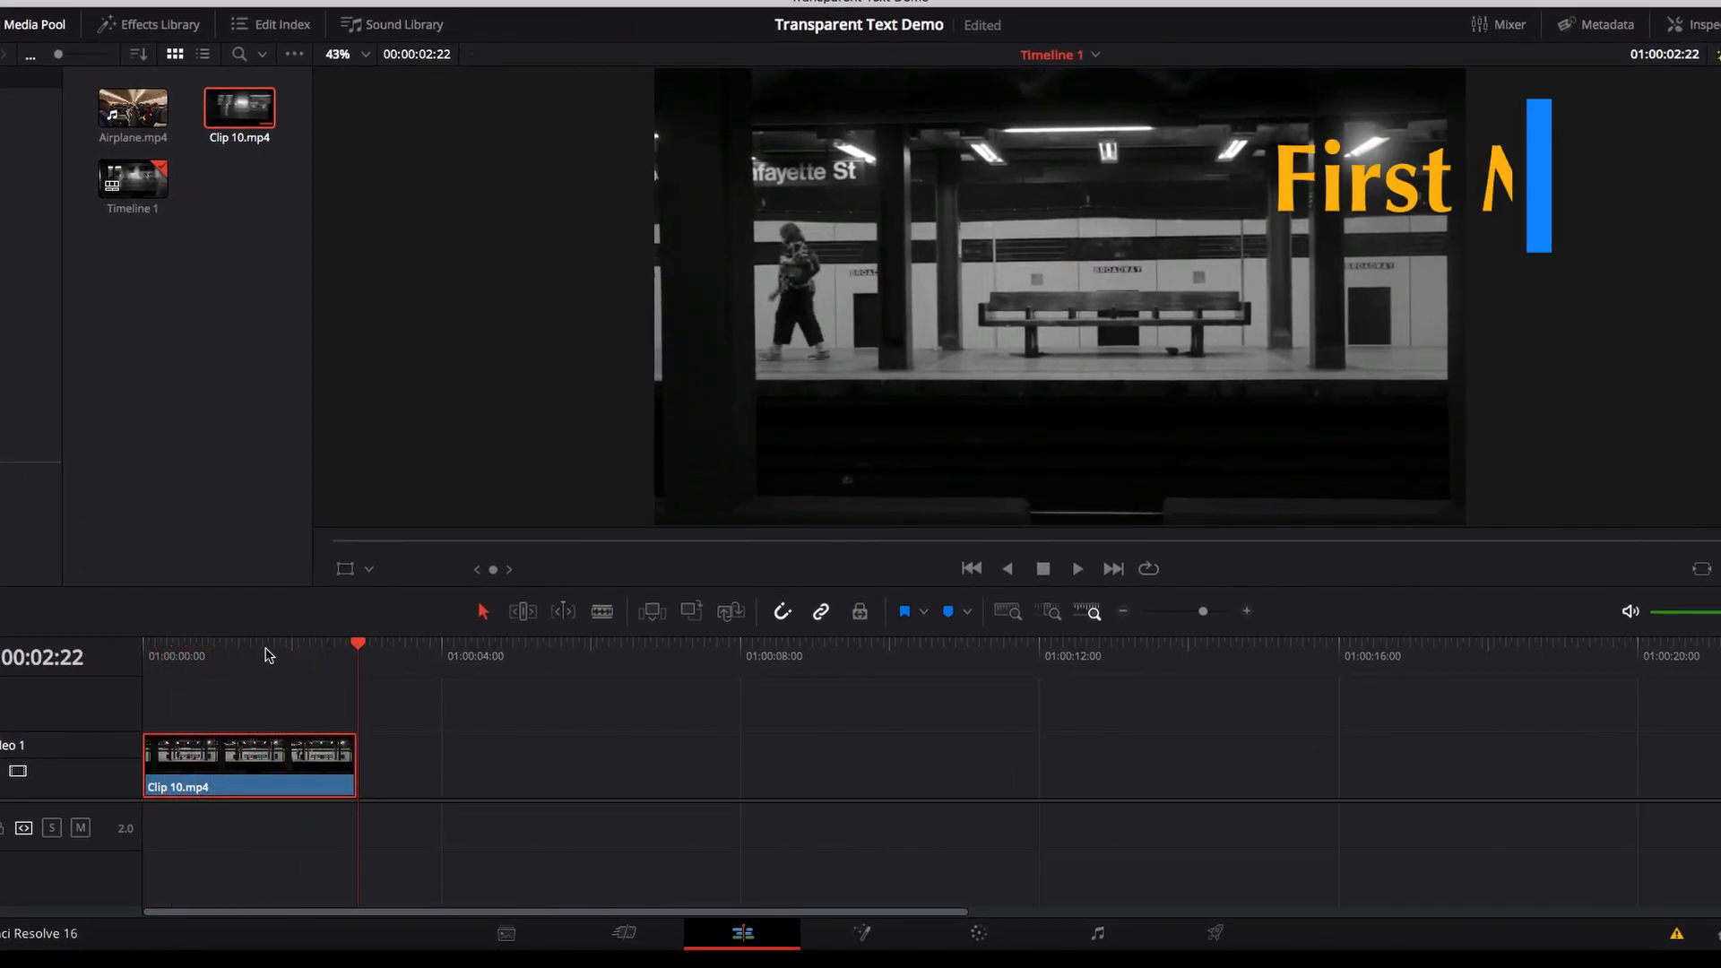
{"action": "left_click", "coordinate": [272, 642]}
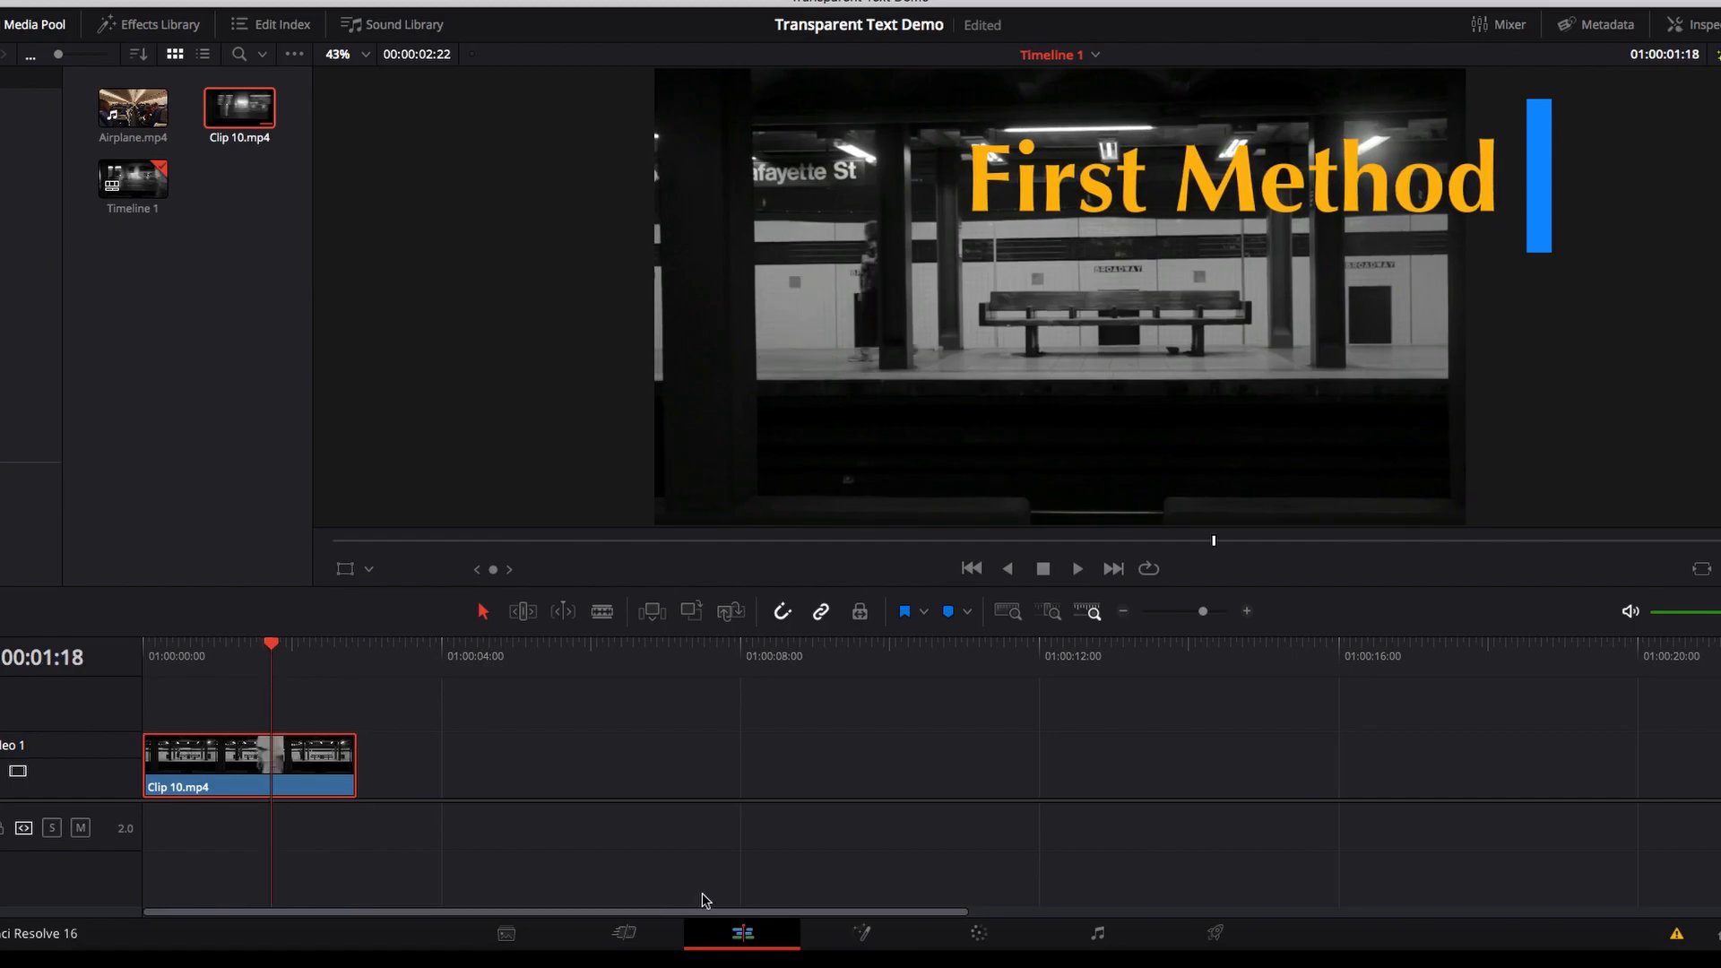
{"action": "left_click", "coordinate": [860, 934]}
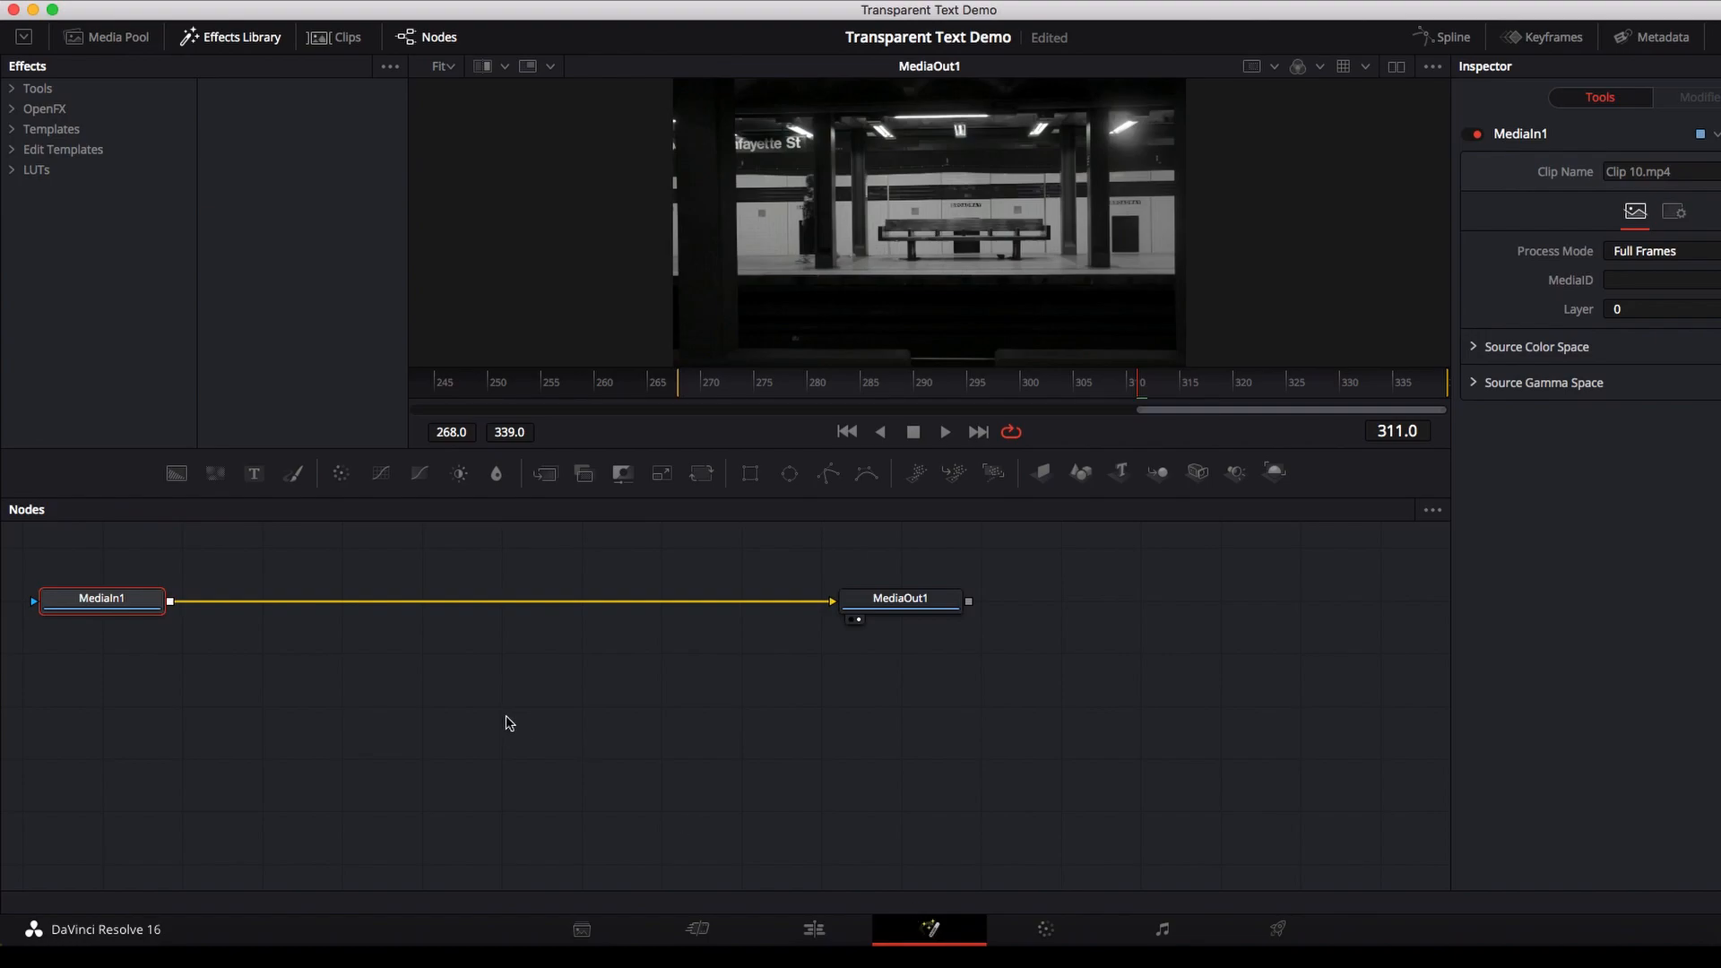
{"action": "mouse_move", "coordinate": [254, 473]}
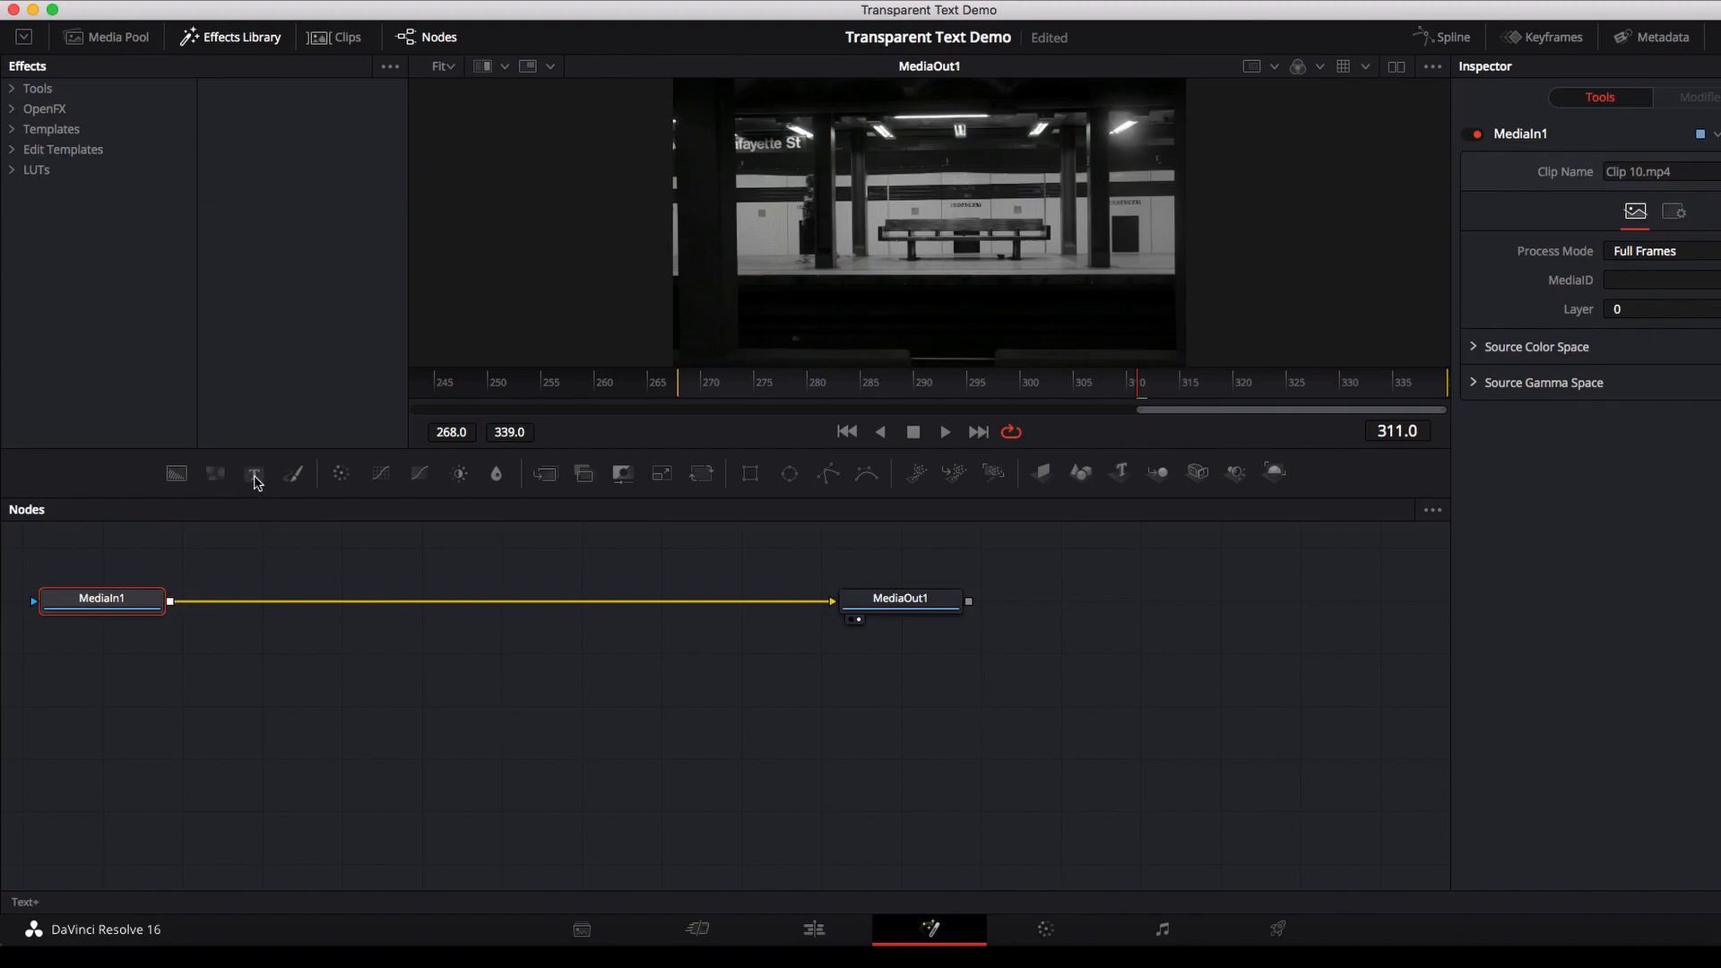
{"action": "left_click", "coordinate": [254, 474]}
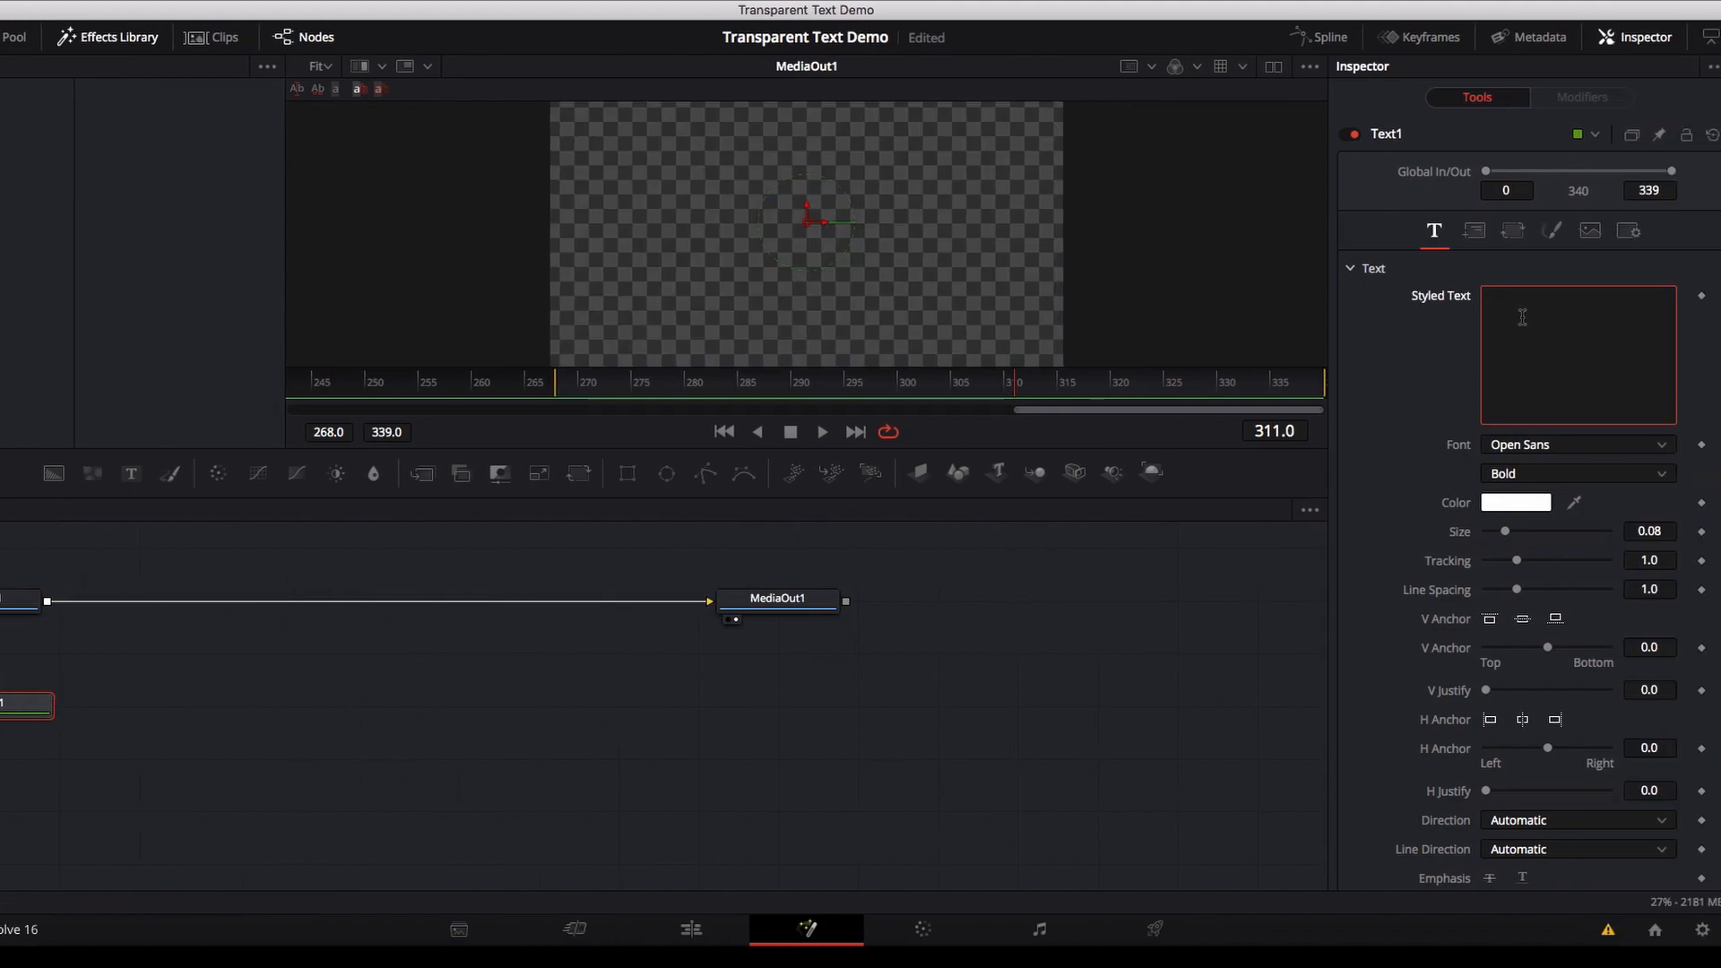
{"action": "type", "text": "Text"}
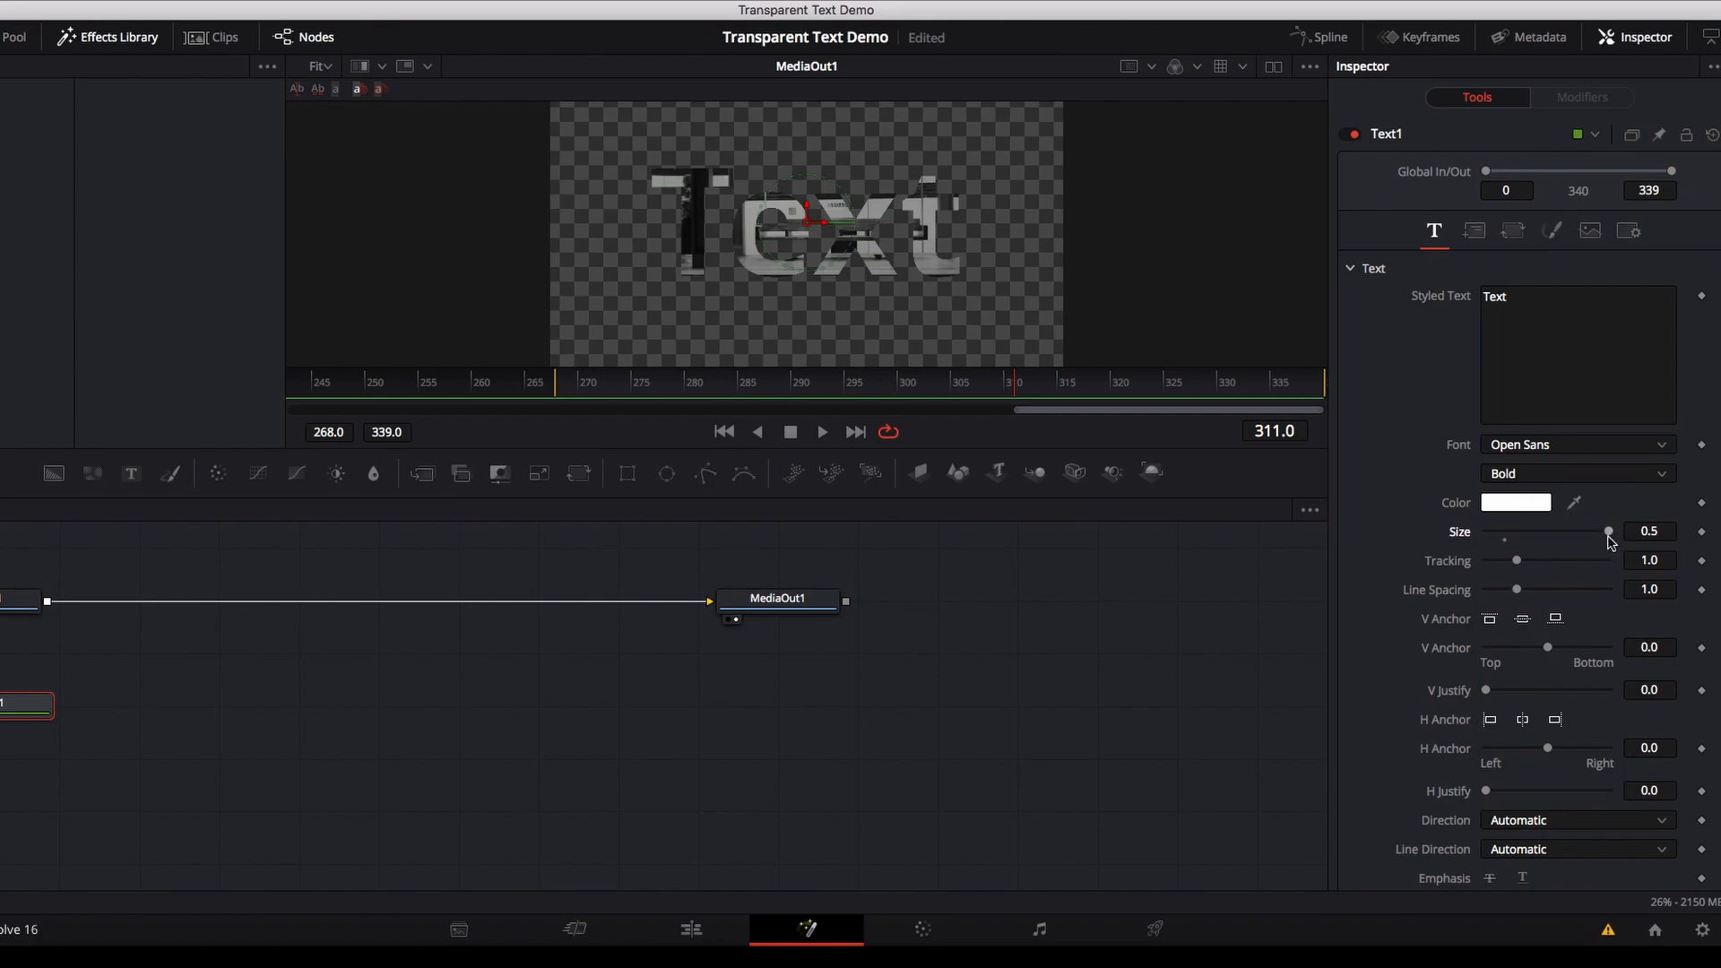
{"action": "mouse_move", "coordinate": [476, 553]}
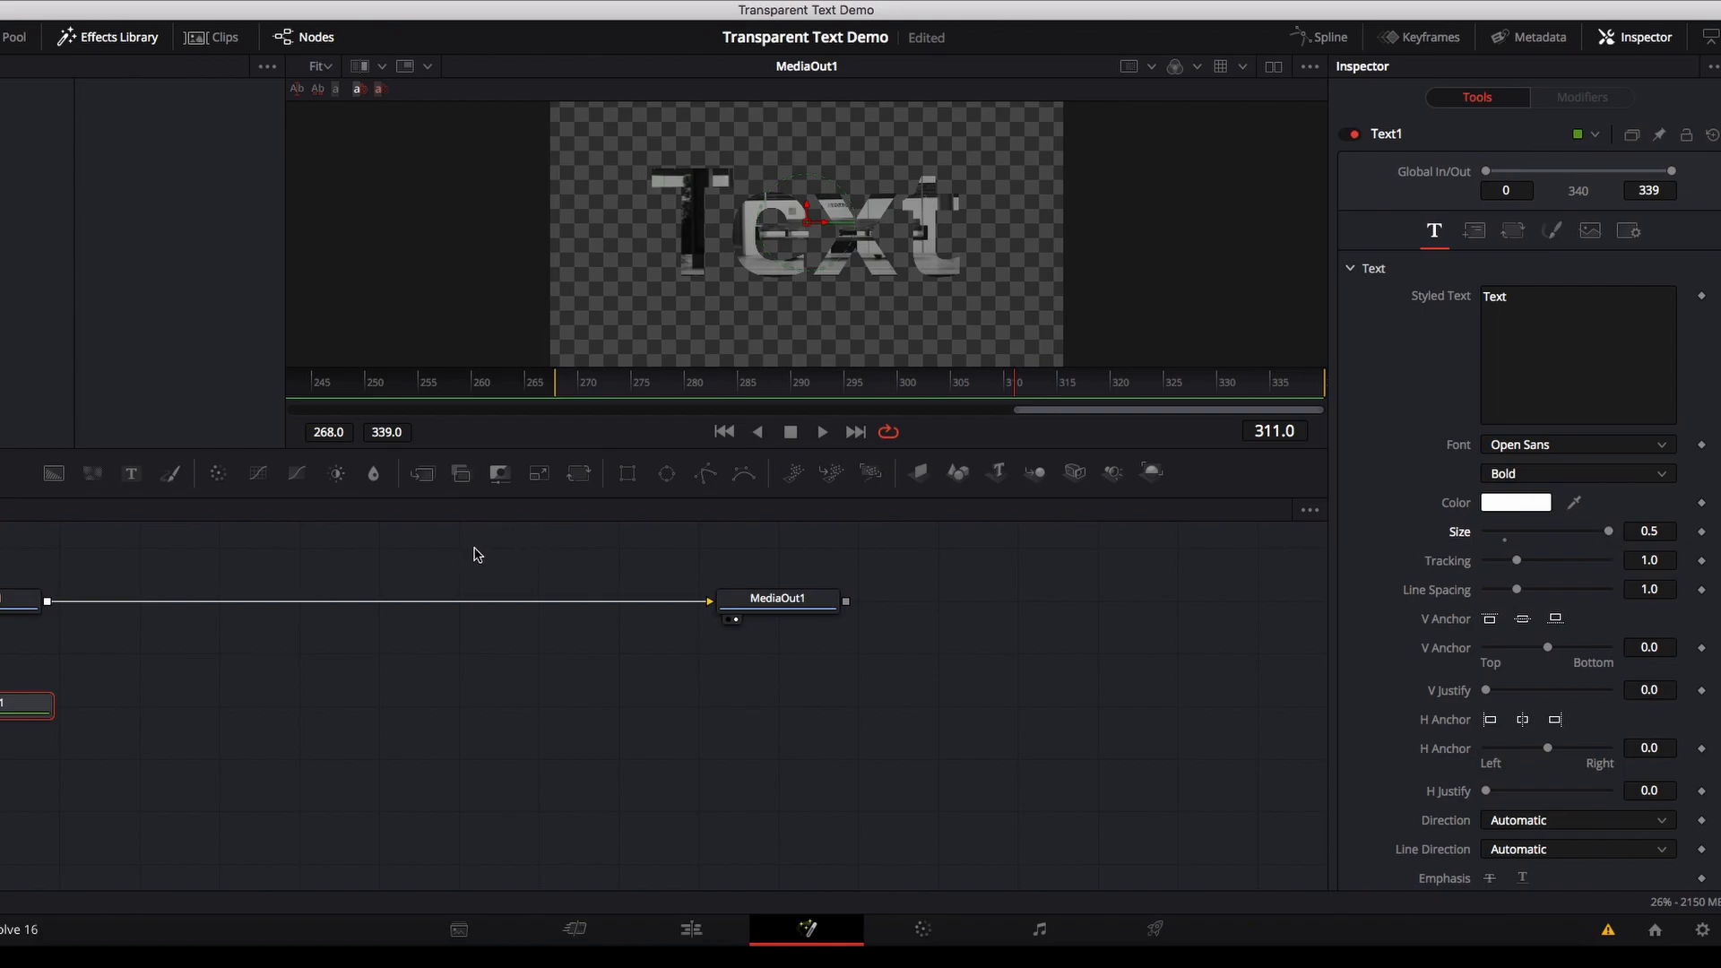
Set the Background node's colour to orange through the full colour picker
{"action": "left_click", "coordinate": [910, 383]}
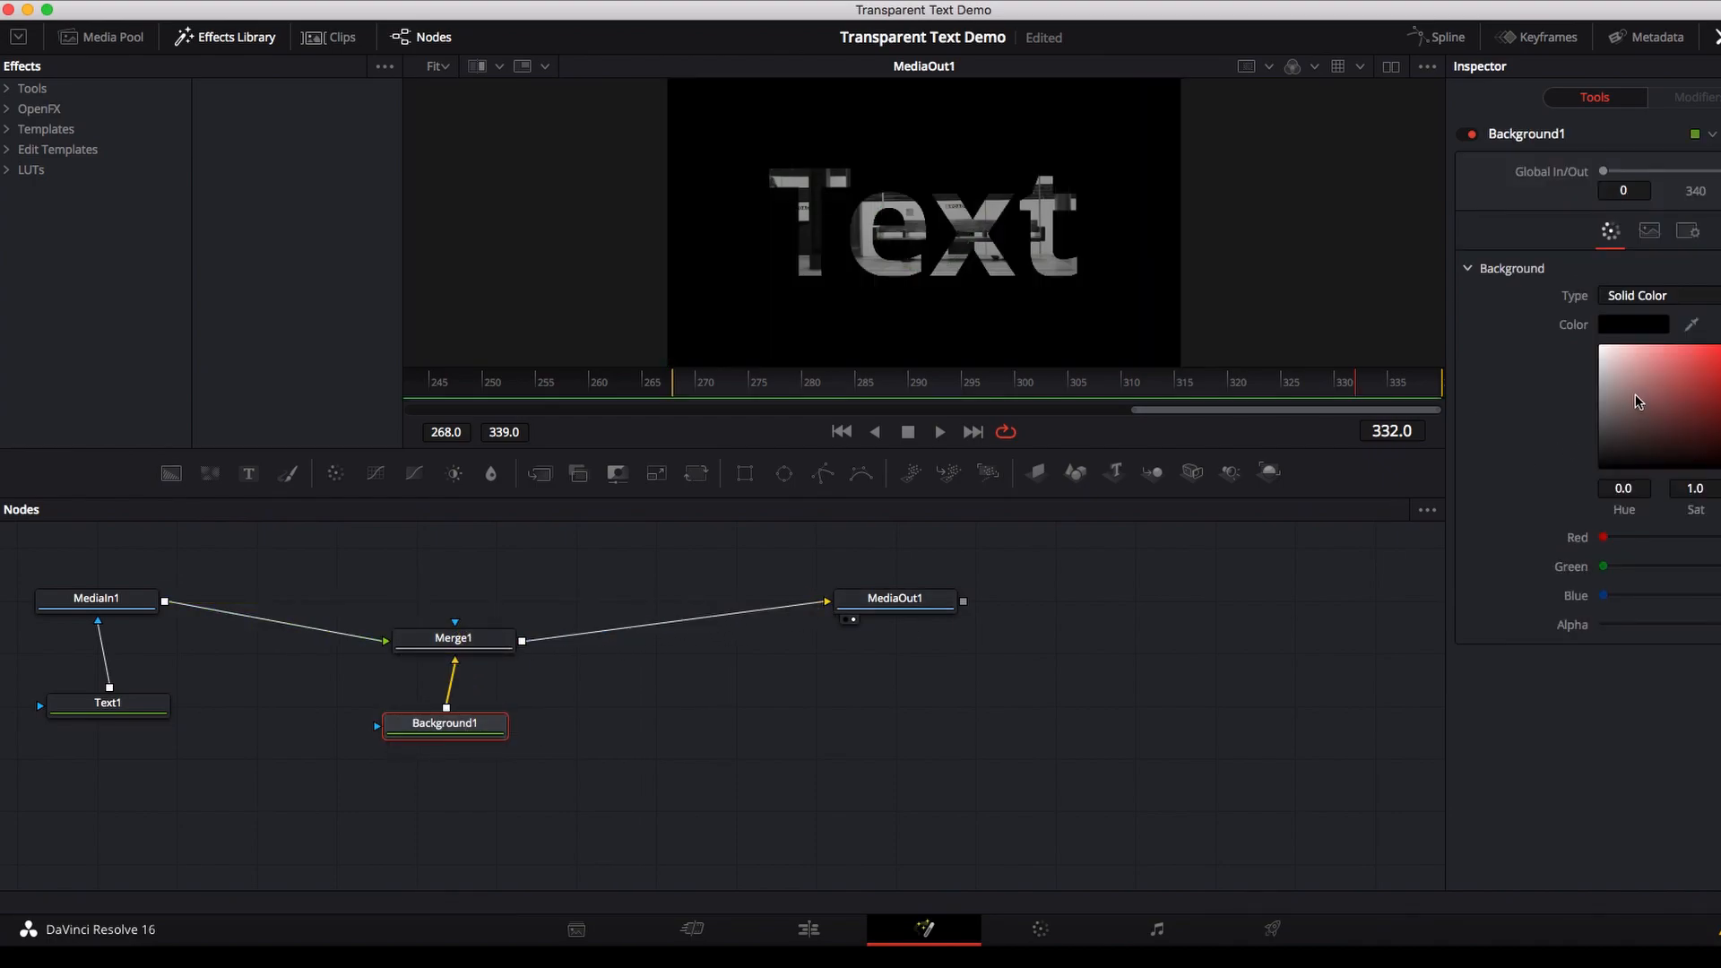
{"action": "left_click", "coordinate": [1633, 325]}
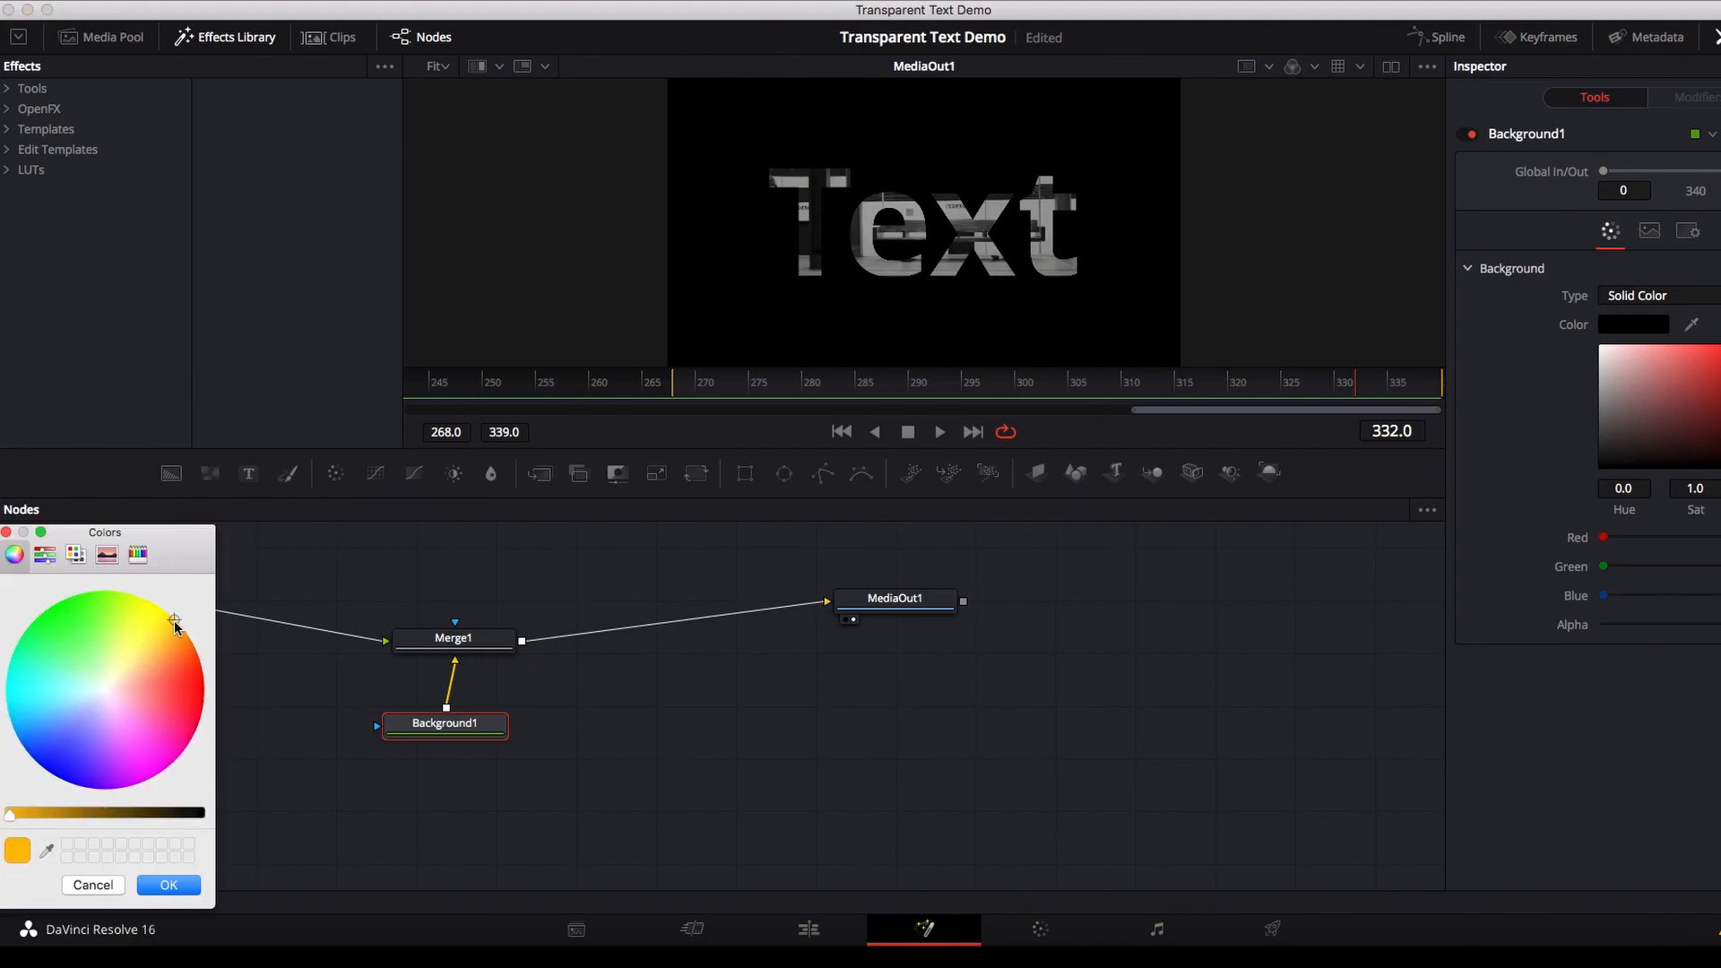
{"action": "left_click", "coordinate": [168, 885]}
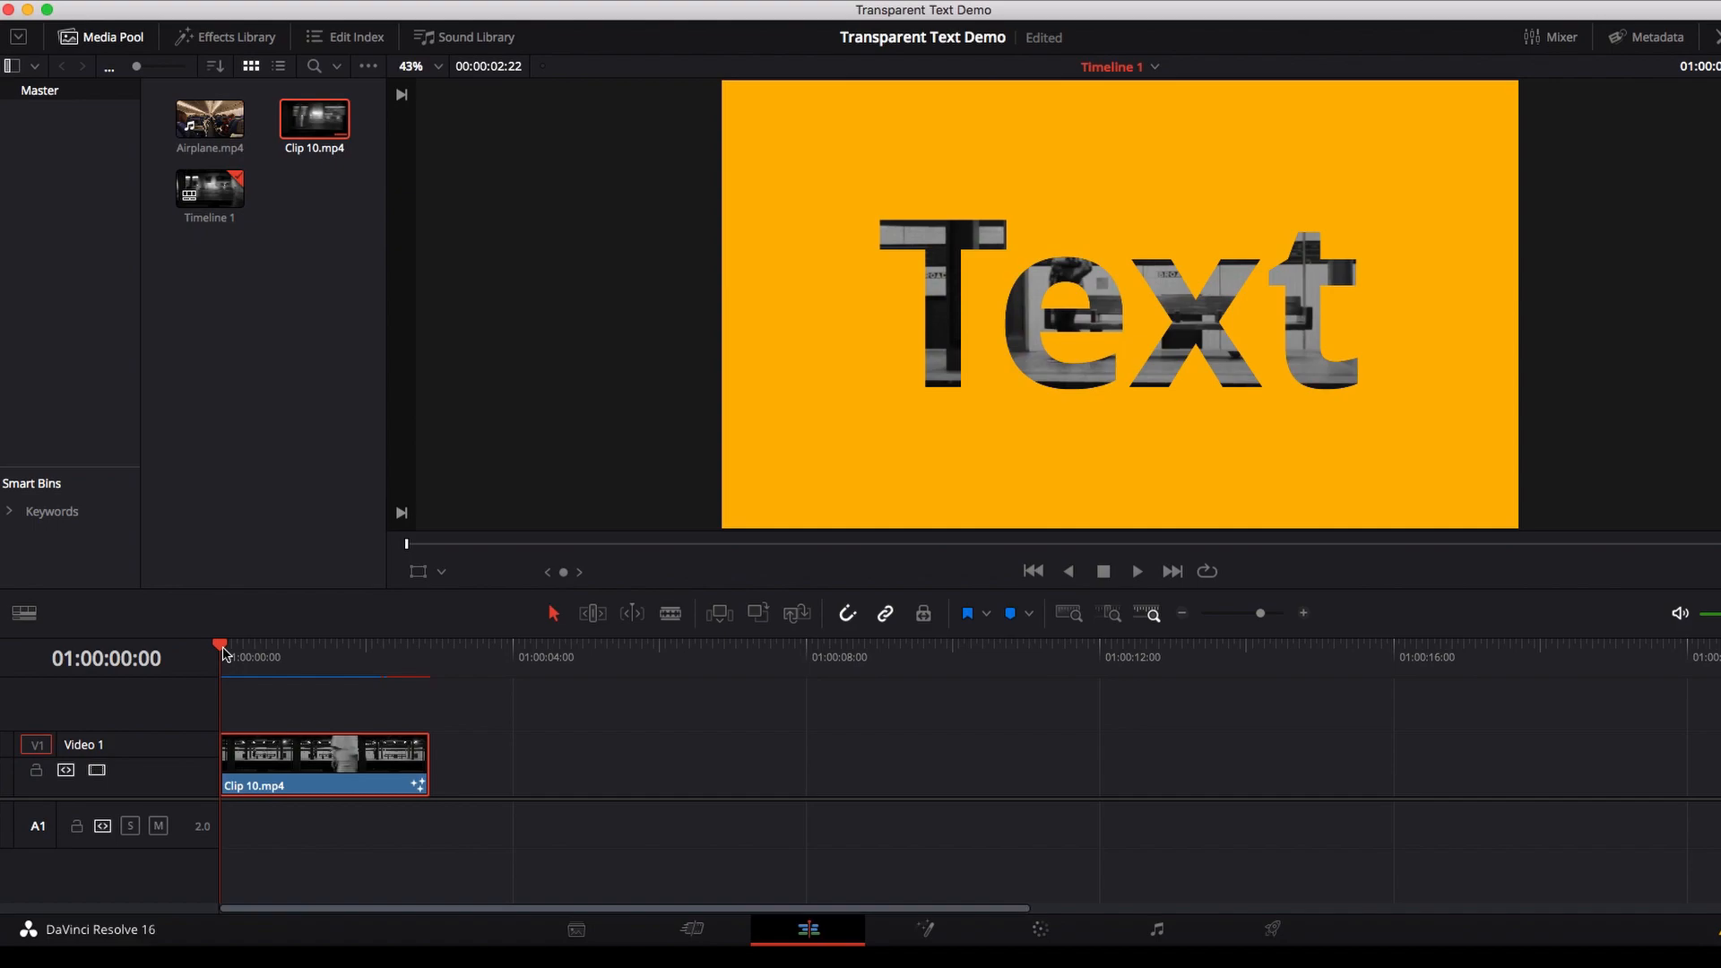
{"action": "left_click", "coordinate": [1136, 570]}
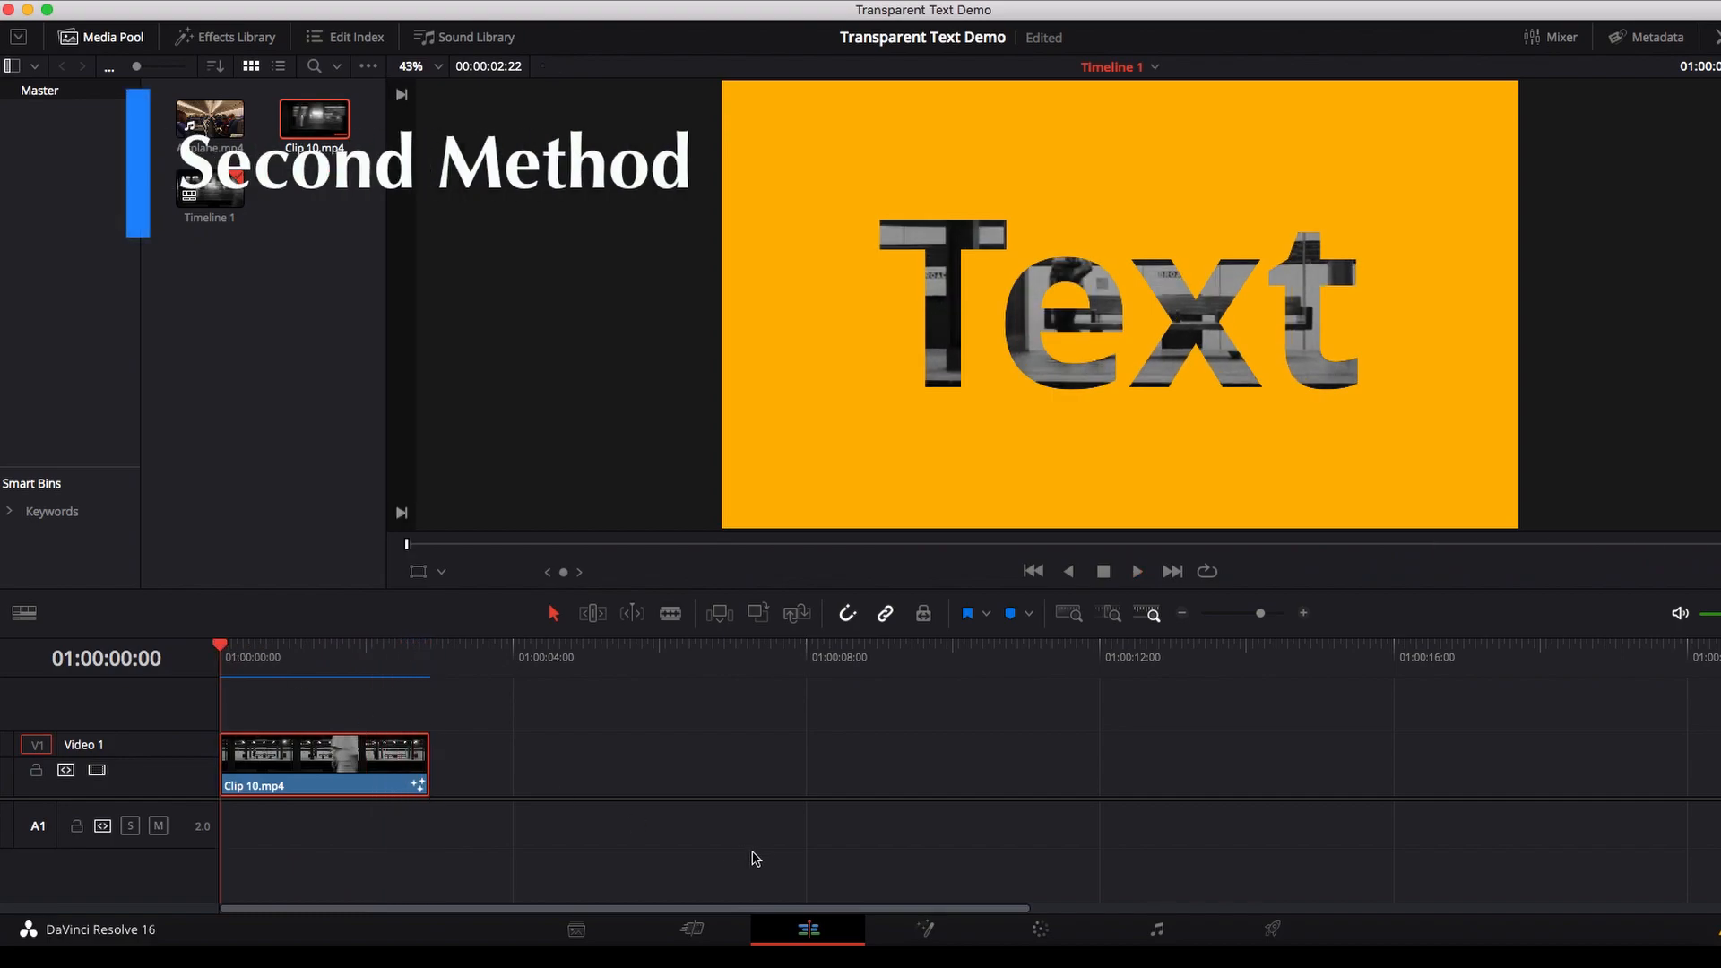
Reopen the composition, preview frames 275 to 339, and select the Merge1 node
{"action": "left_click", "coordinate": [924, 930]}
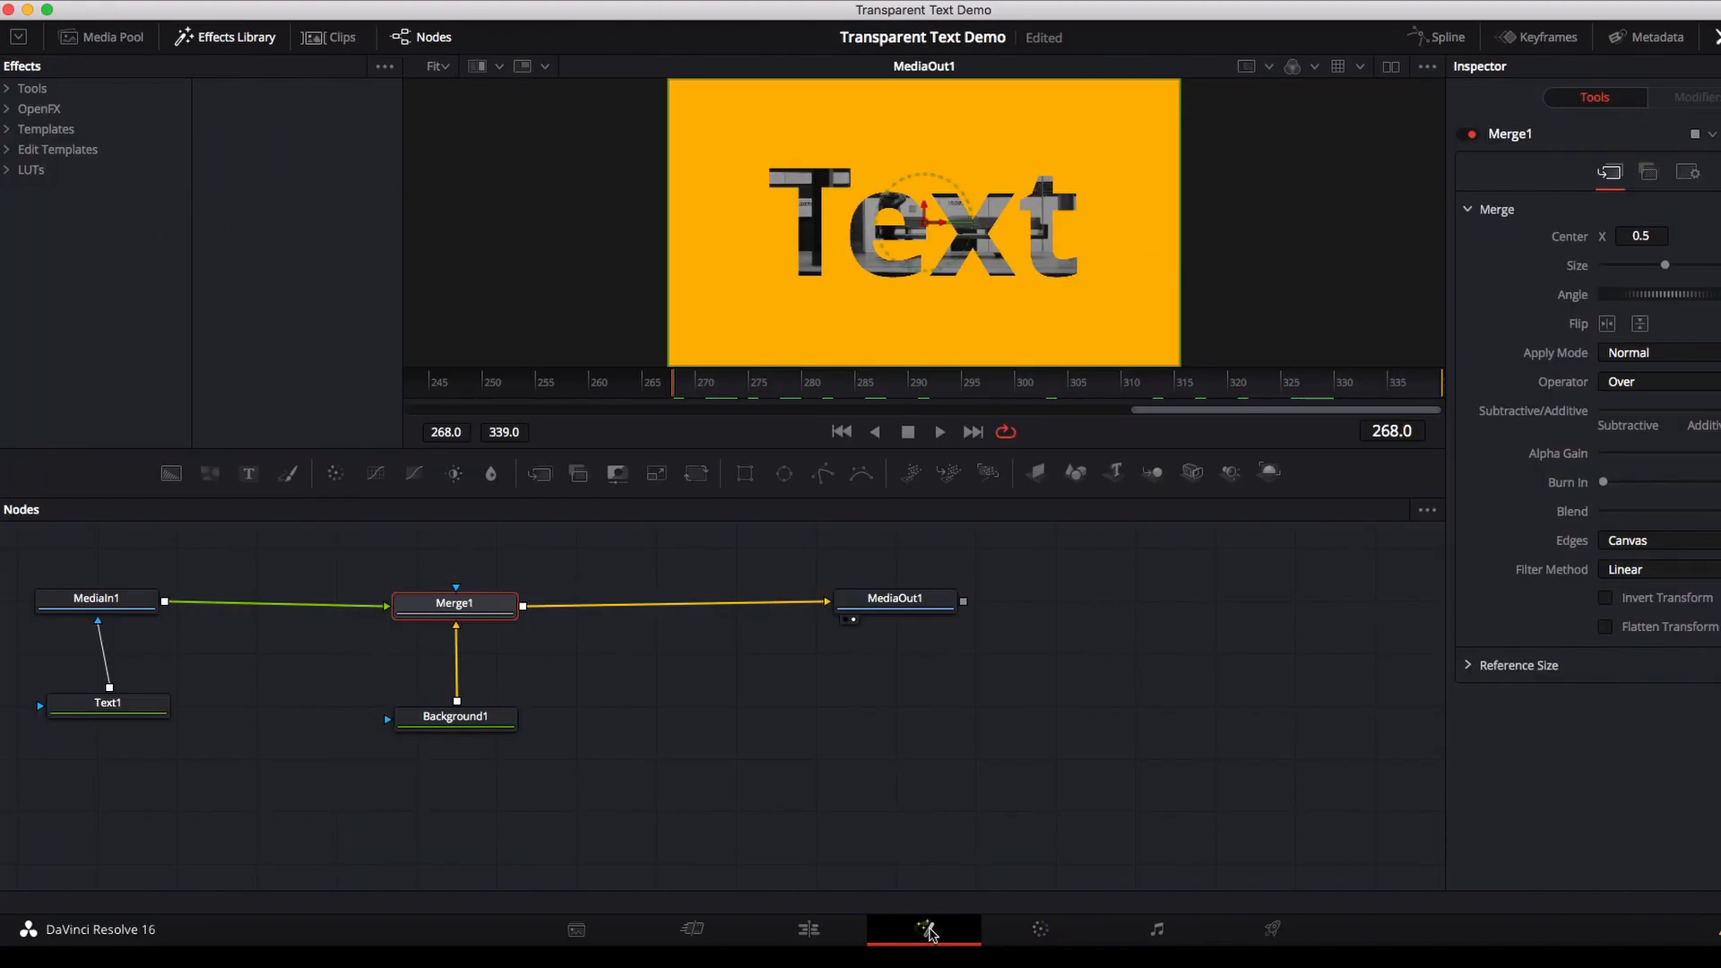
{"action": "mouse_move", "coordinate": [485, 817]}
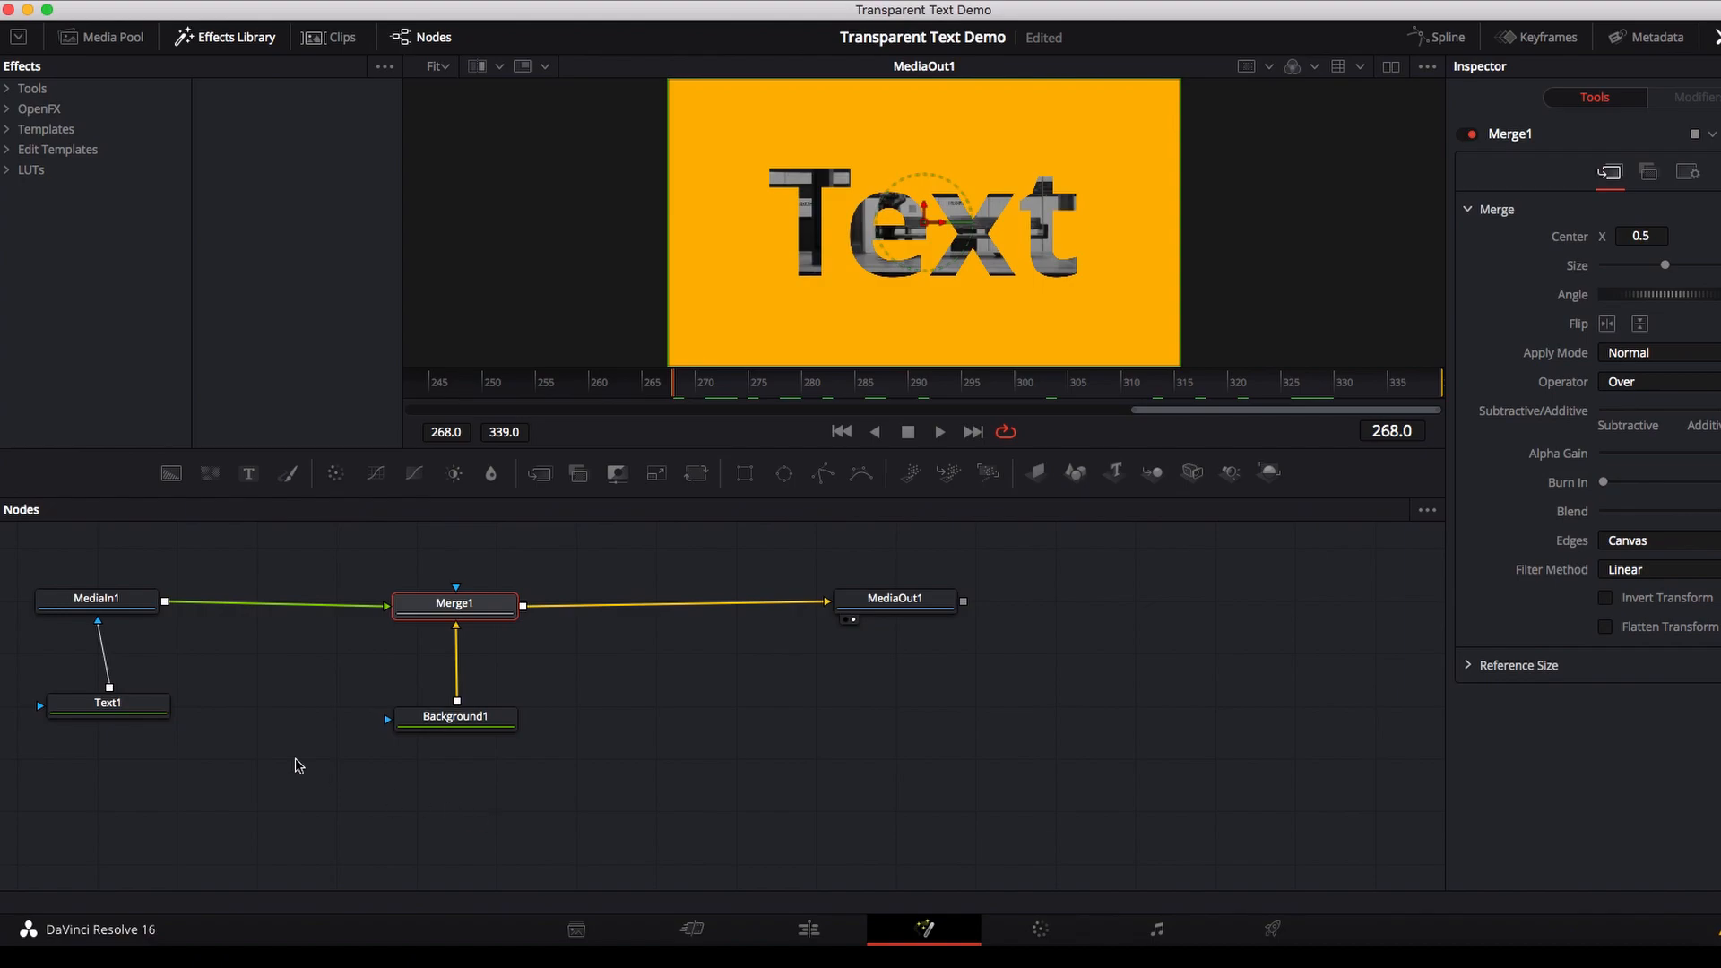
{"action": "left_click", "coordinate": [108, 703]}
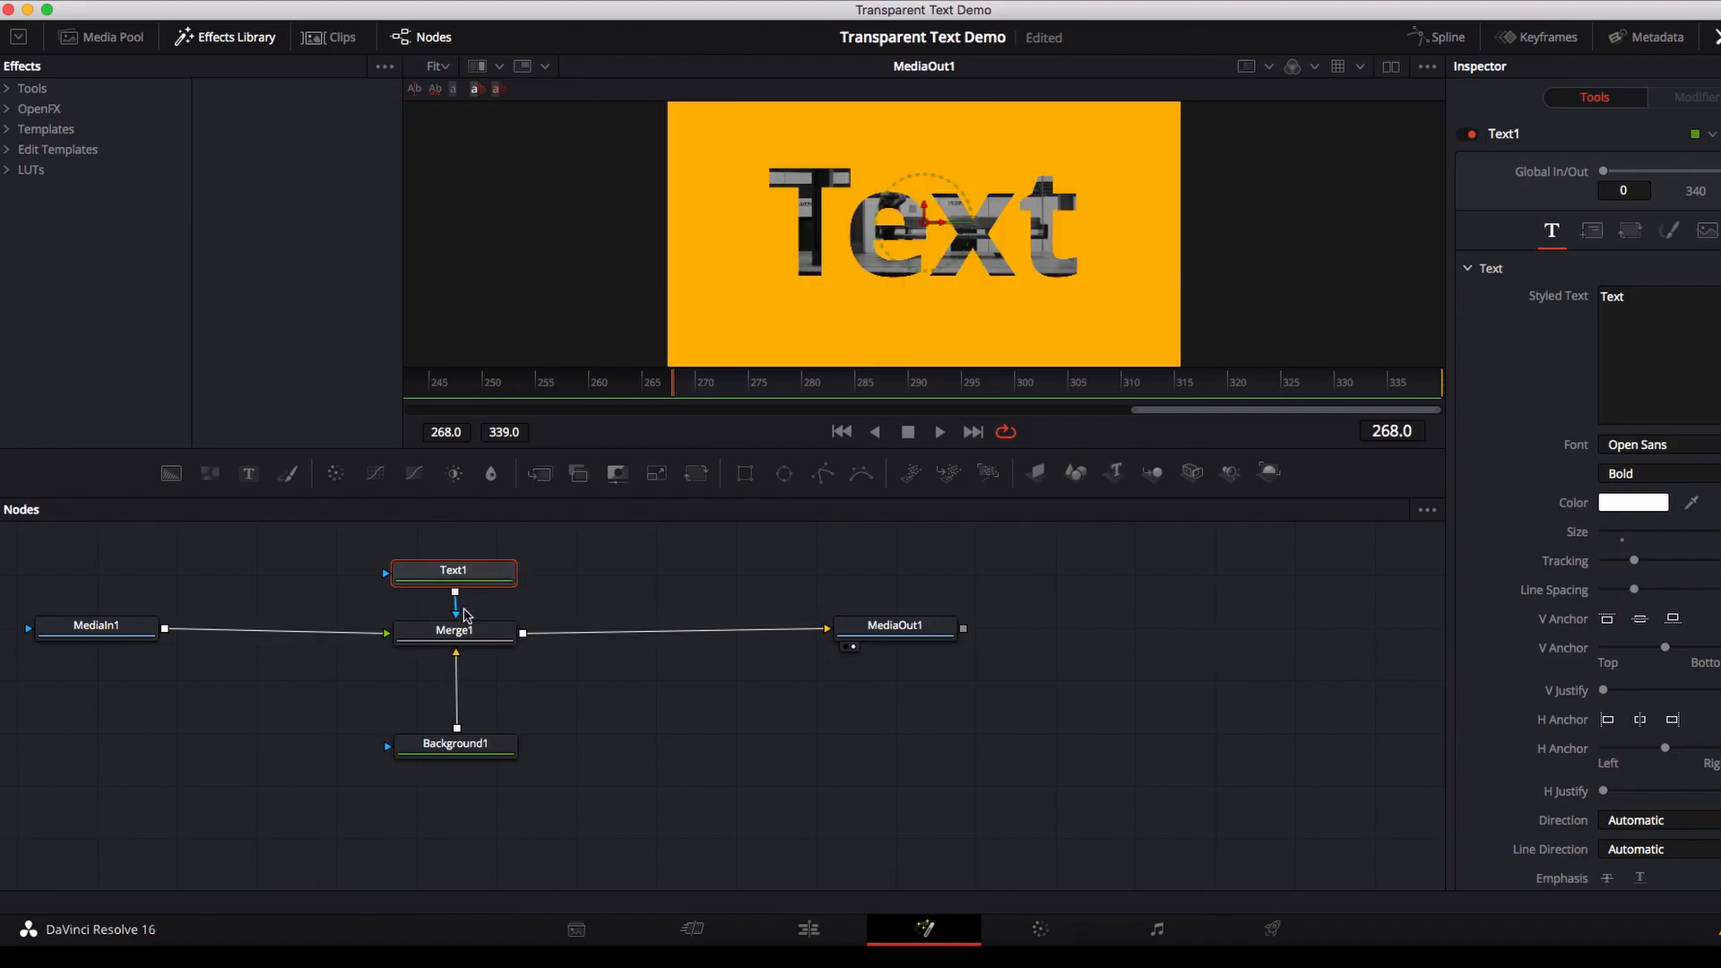
{"action": "left_click", "coordinate": [812, 382]}
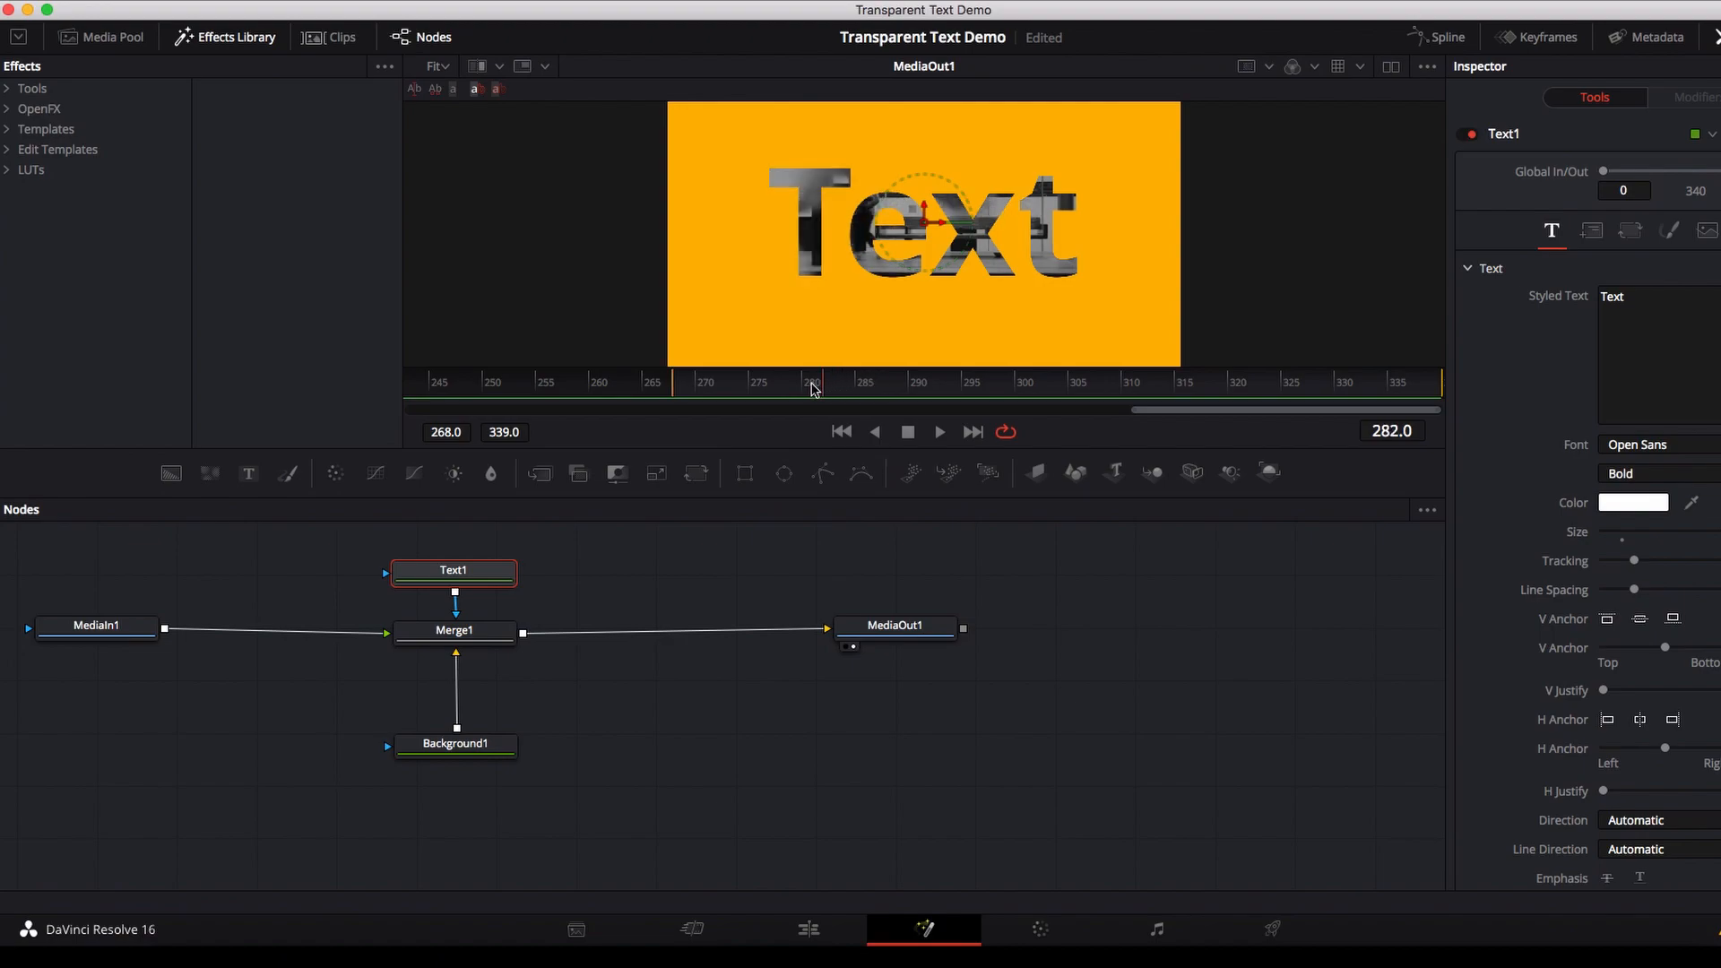
{"action": "left_click", "coordinate": [755, 381]}
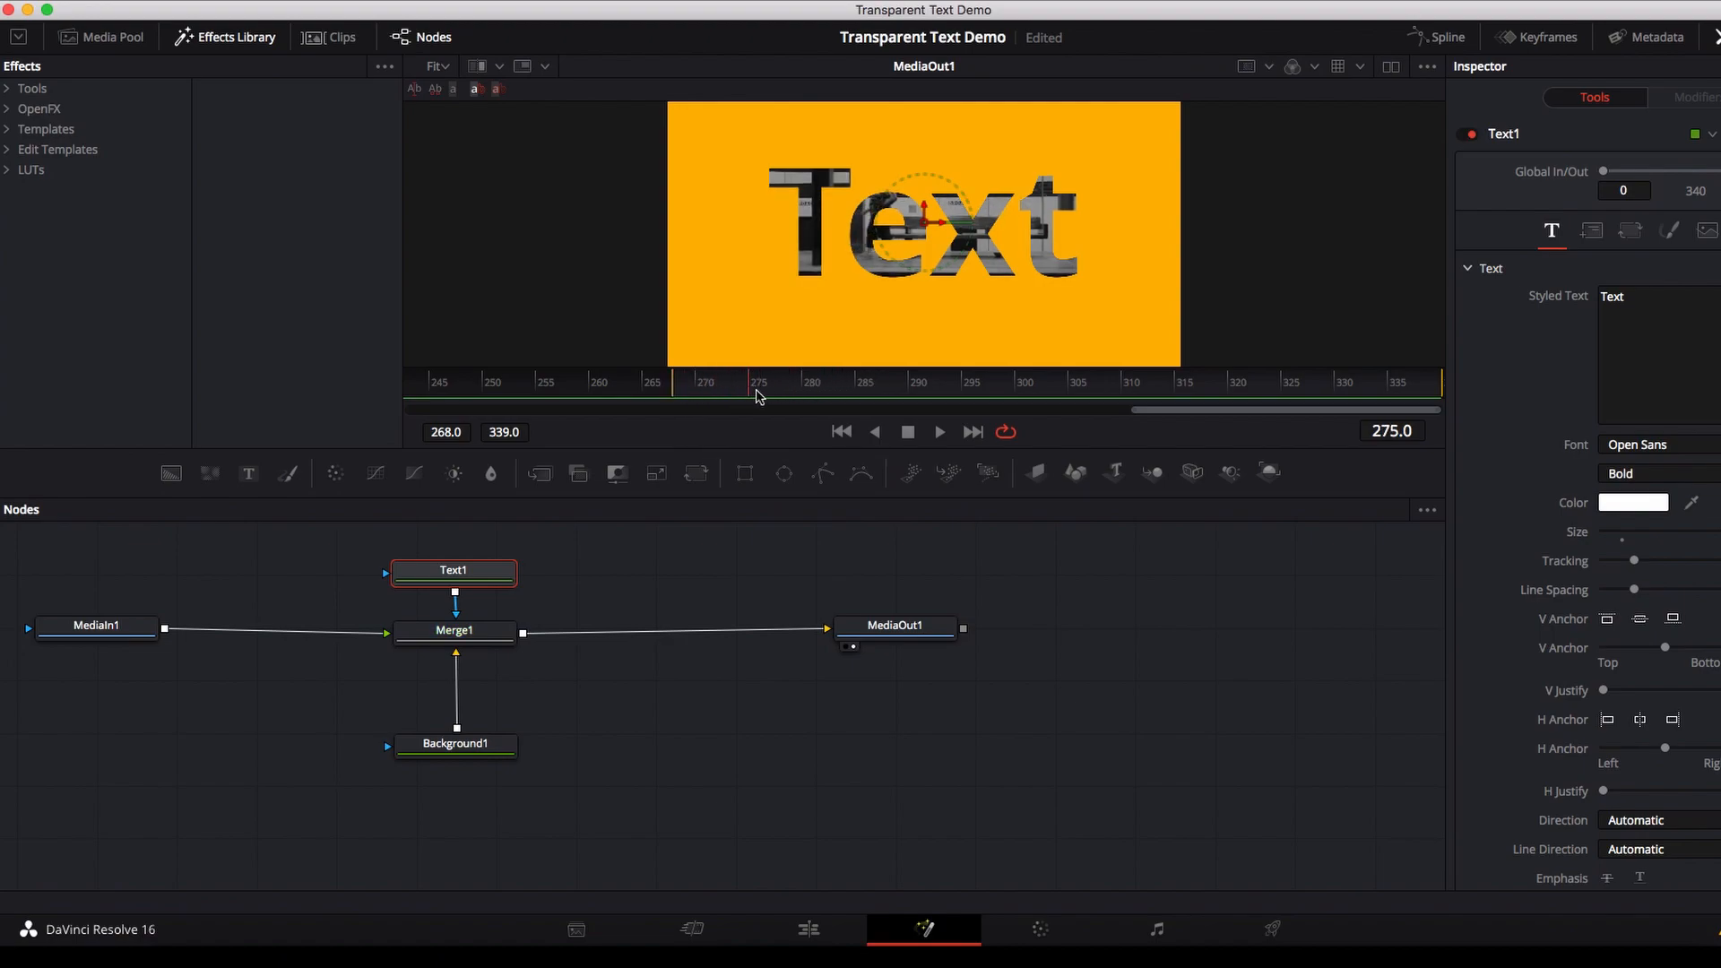
{"action": "left_click", "coordinate": [1109, 382]}
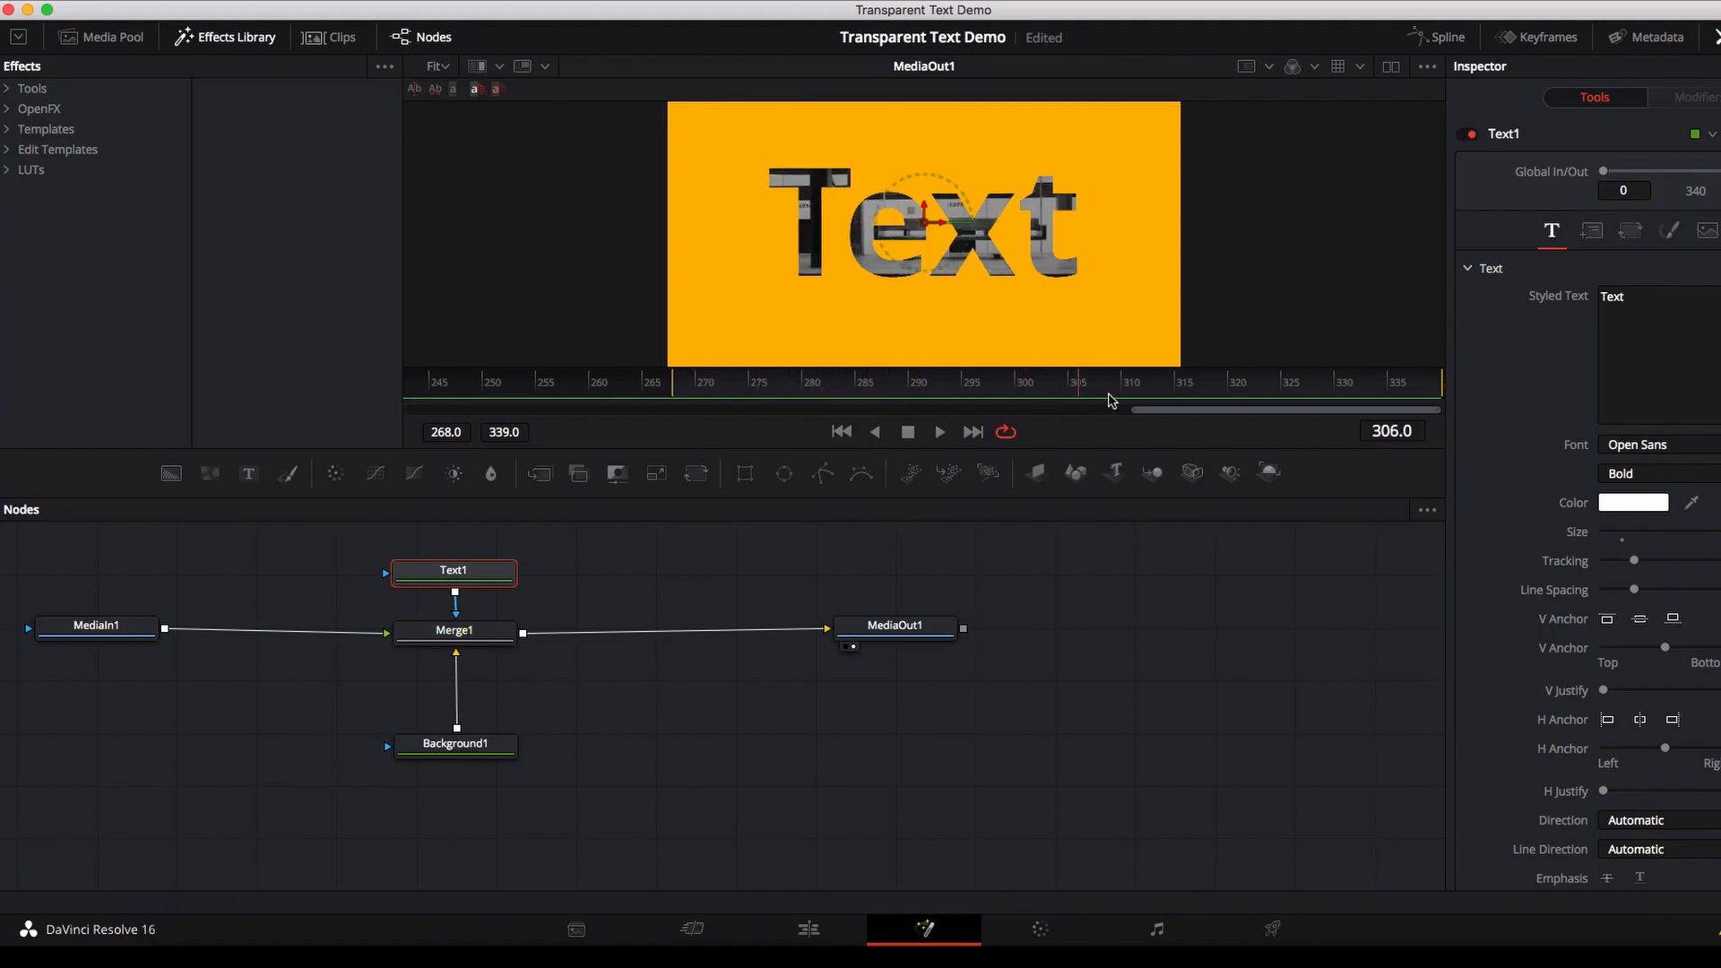
{"action": "left_click", "coordinate": [1434, 409]}
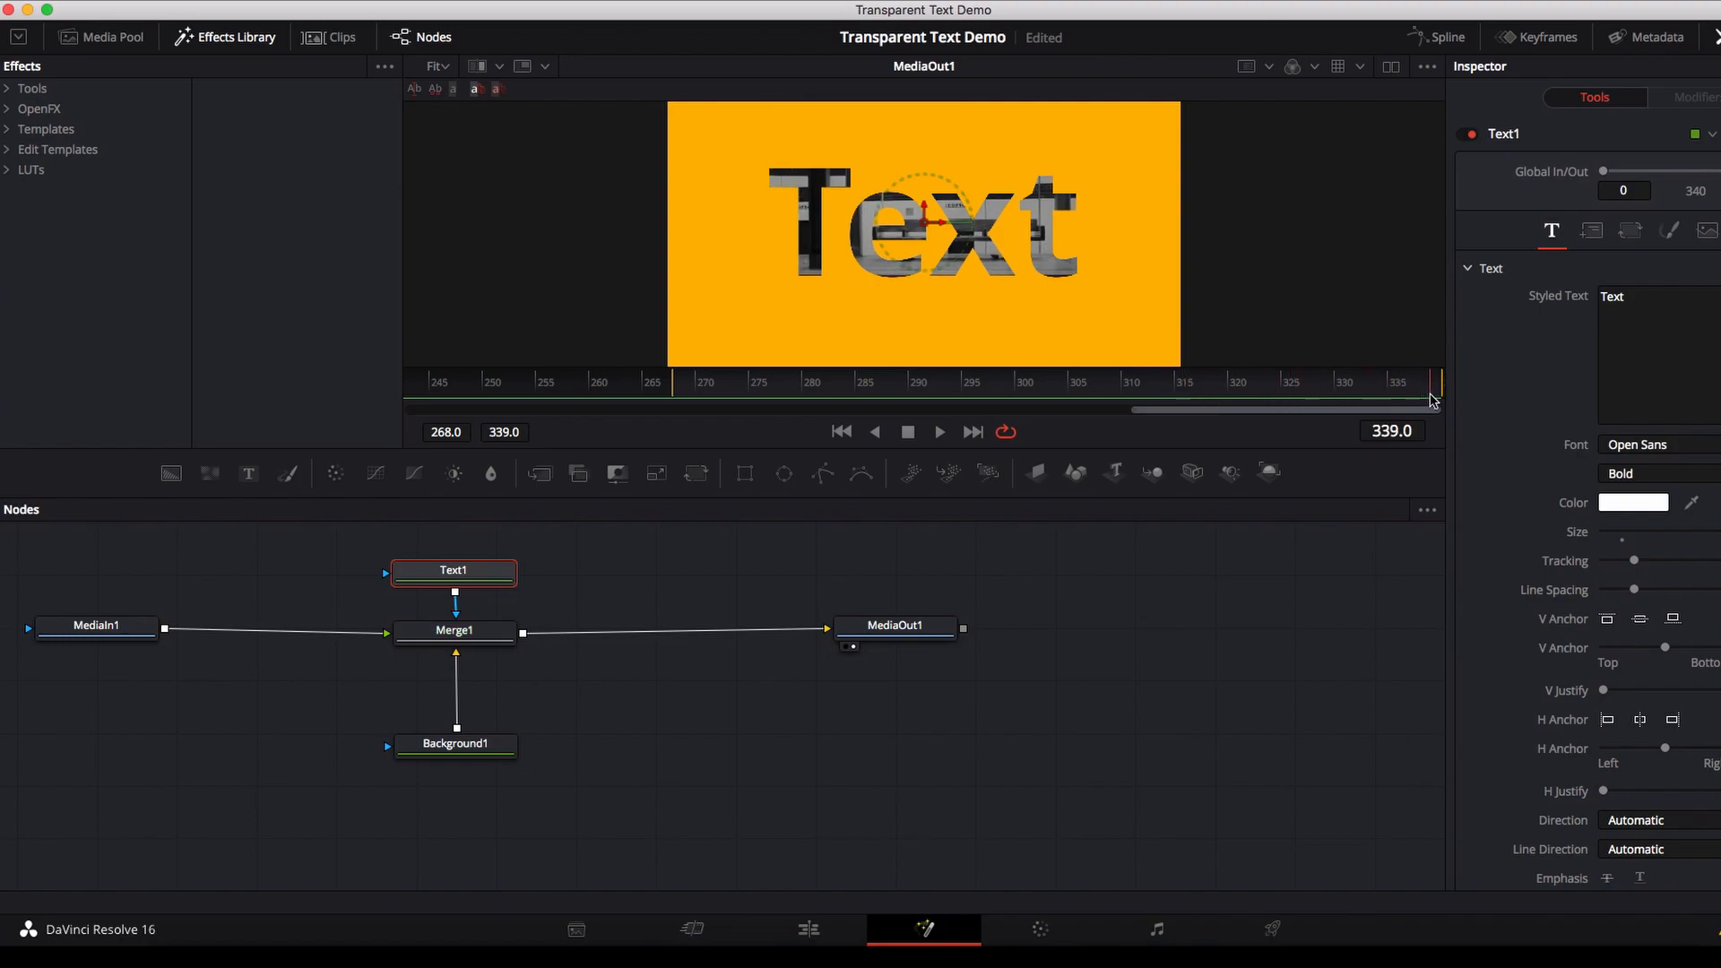
{"action": "left_click", "coordinate": [708, 382]}
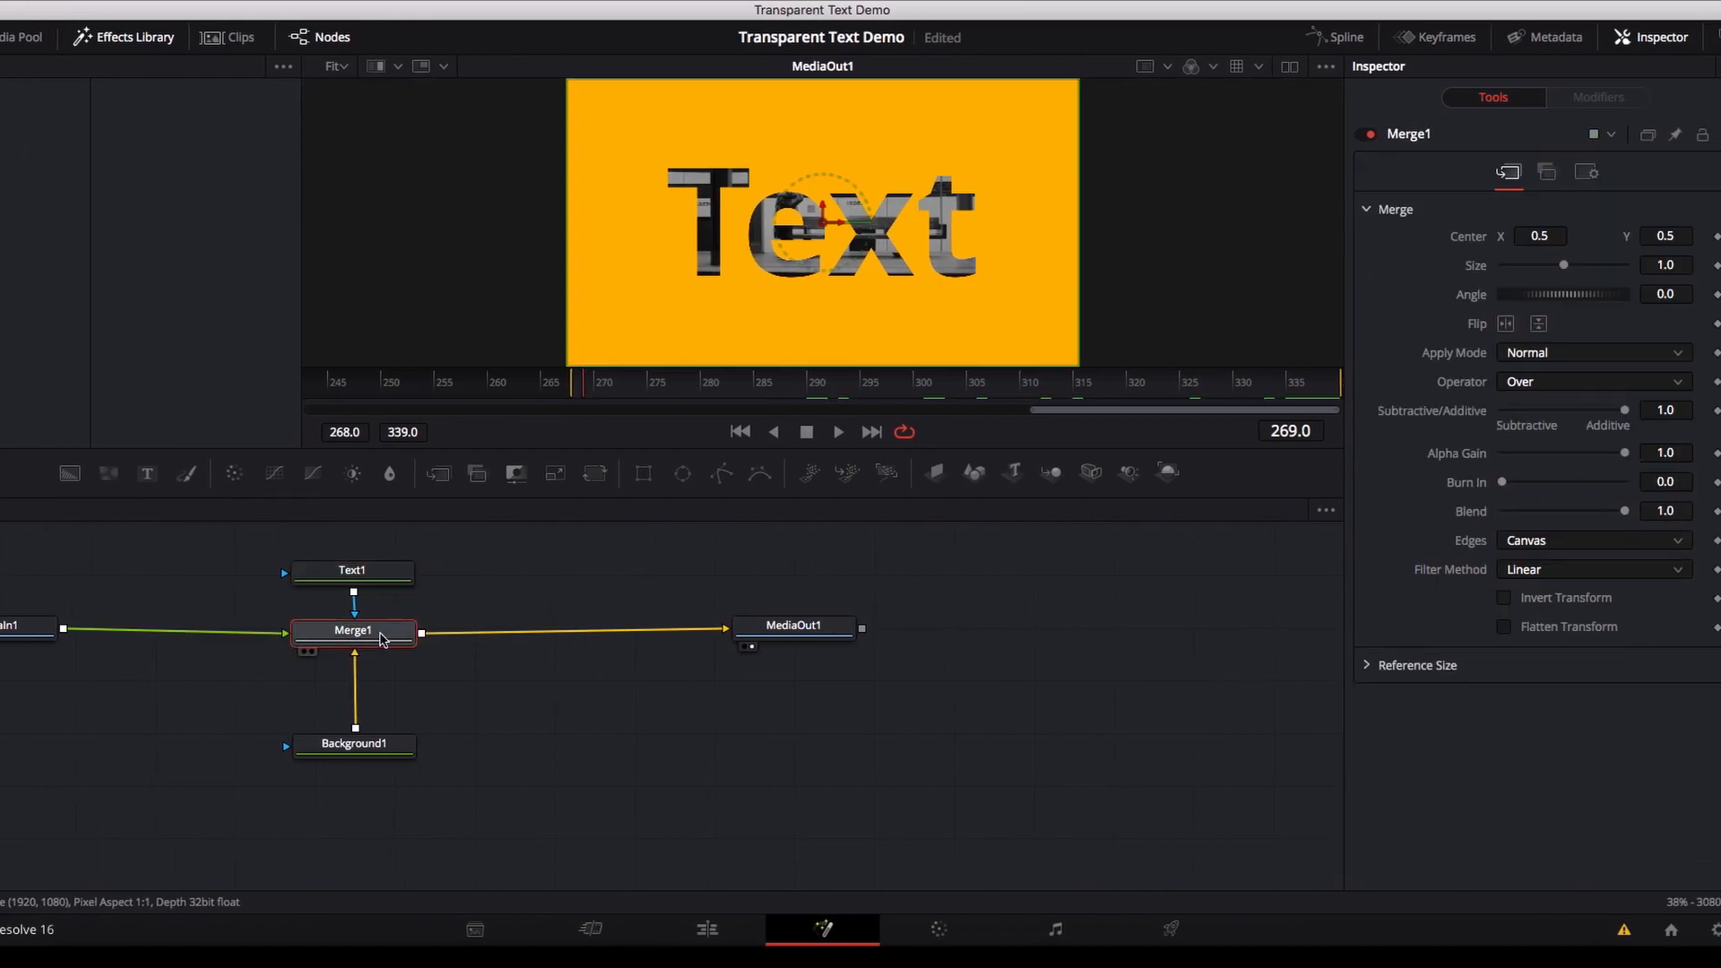
In Merge1's Settings, toggle Apply Mask Inverted on and off twice, ending unchecked
{"action": "left_click", "coordinate": [1554, 172]}
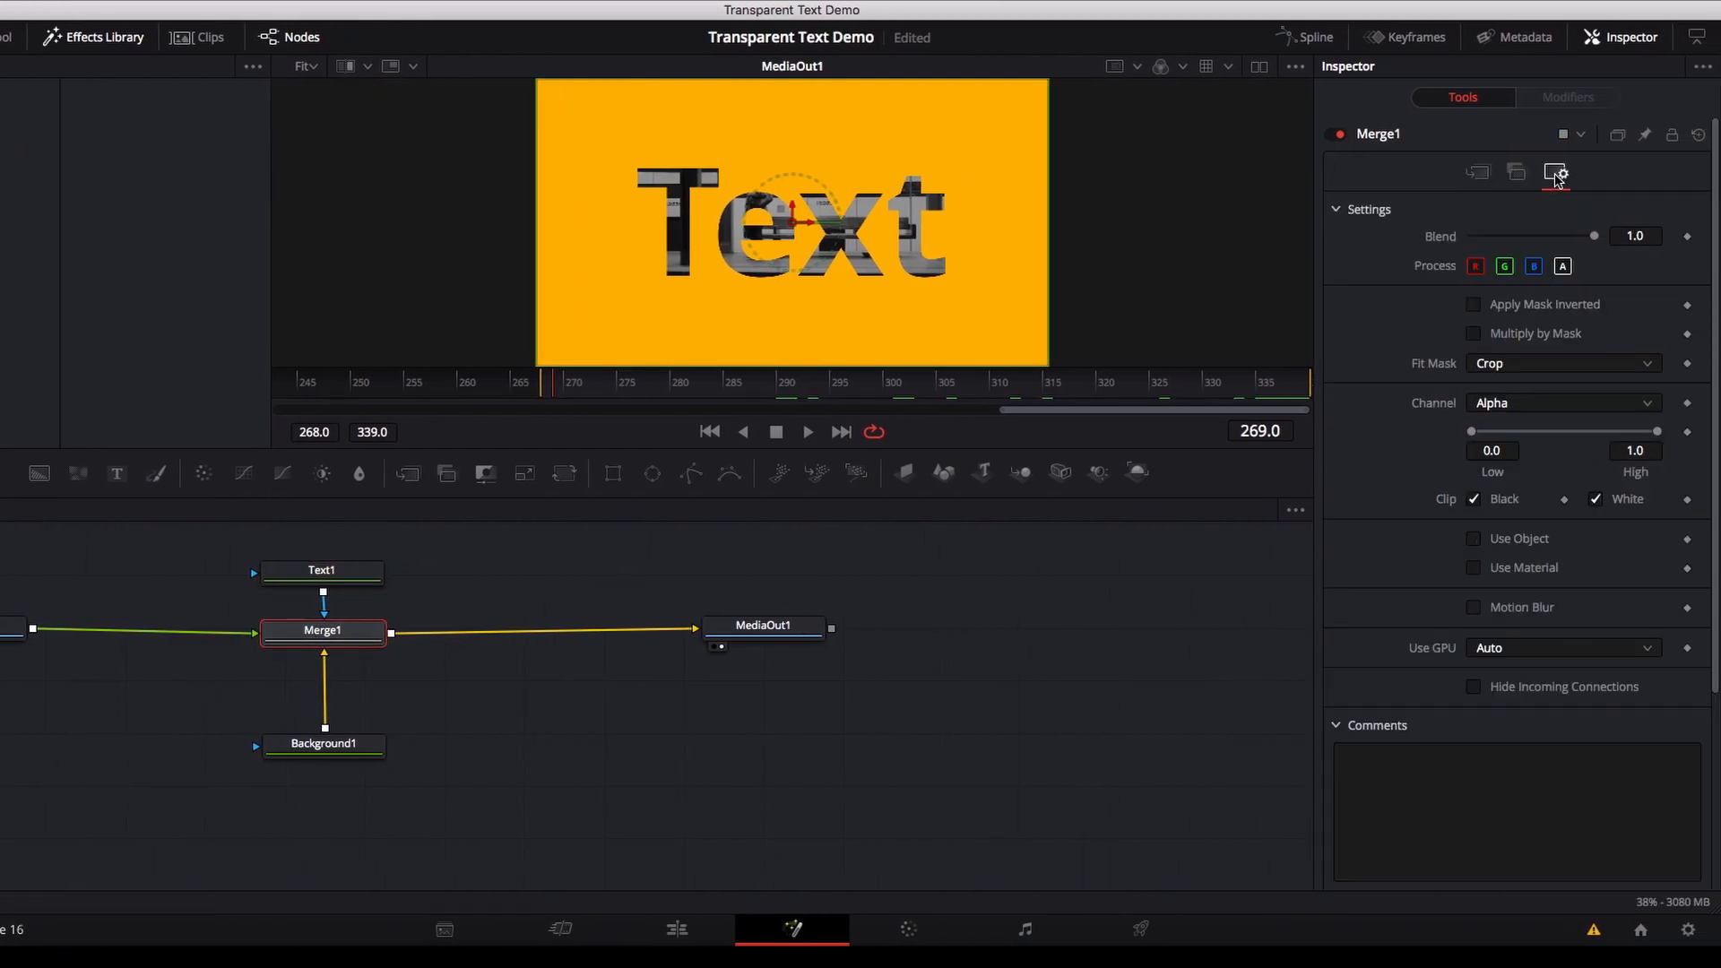
{"action": "left_click", "coordinate": [1474, 304]}
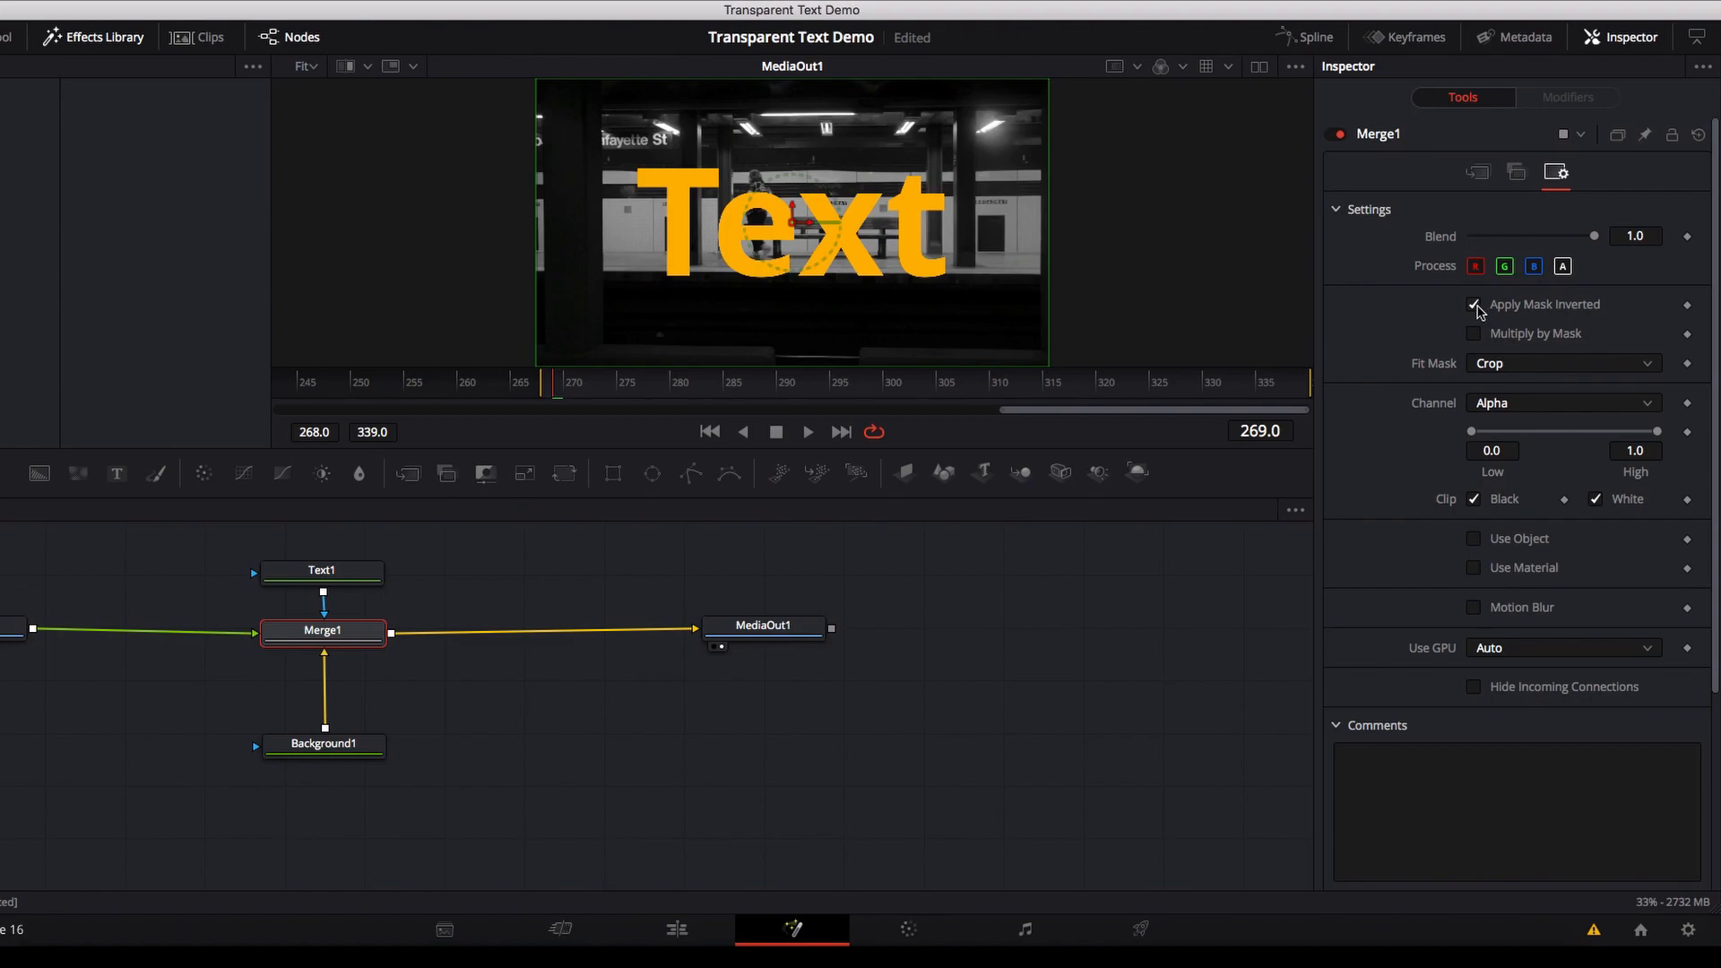
{"action": "left_click", "coordinate": [1473, 304]}
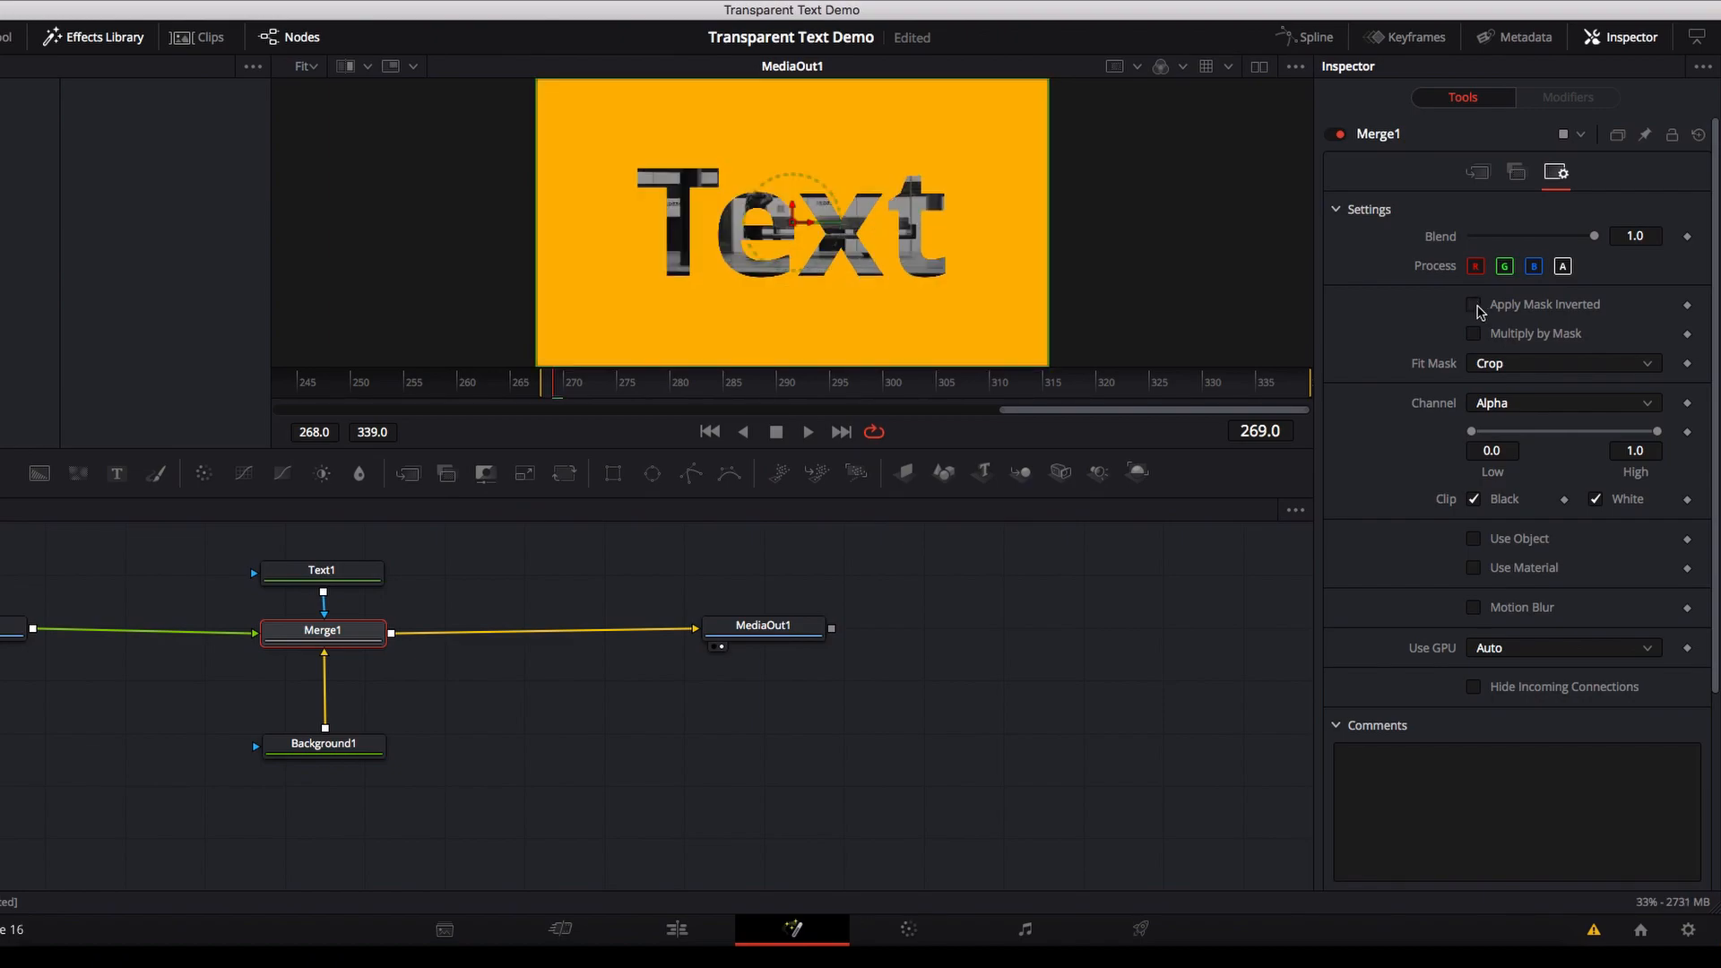
{"action": "left_click", "coordinate": [1474, 304]}
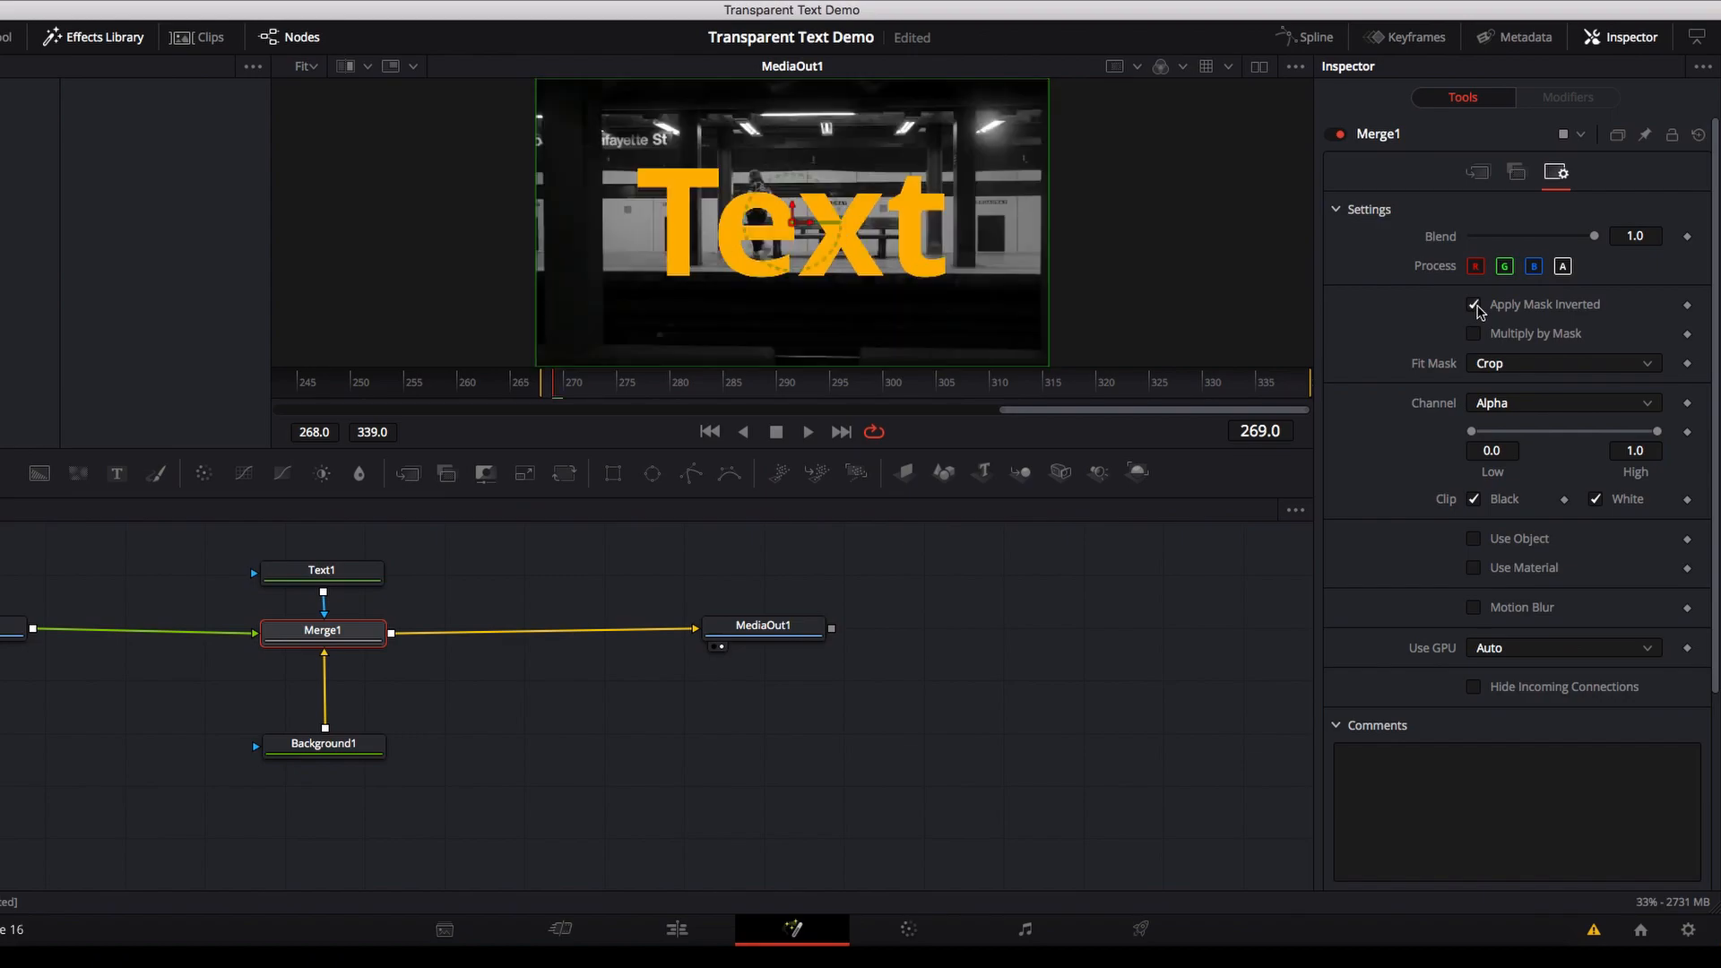
{"action": "left_click", "coordinate": [1474, 304]}
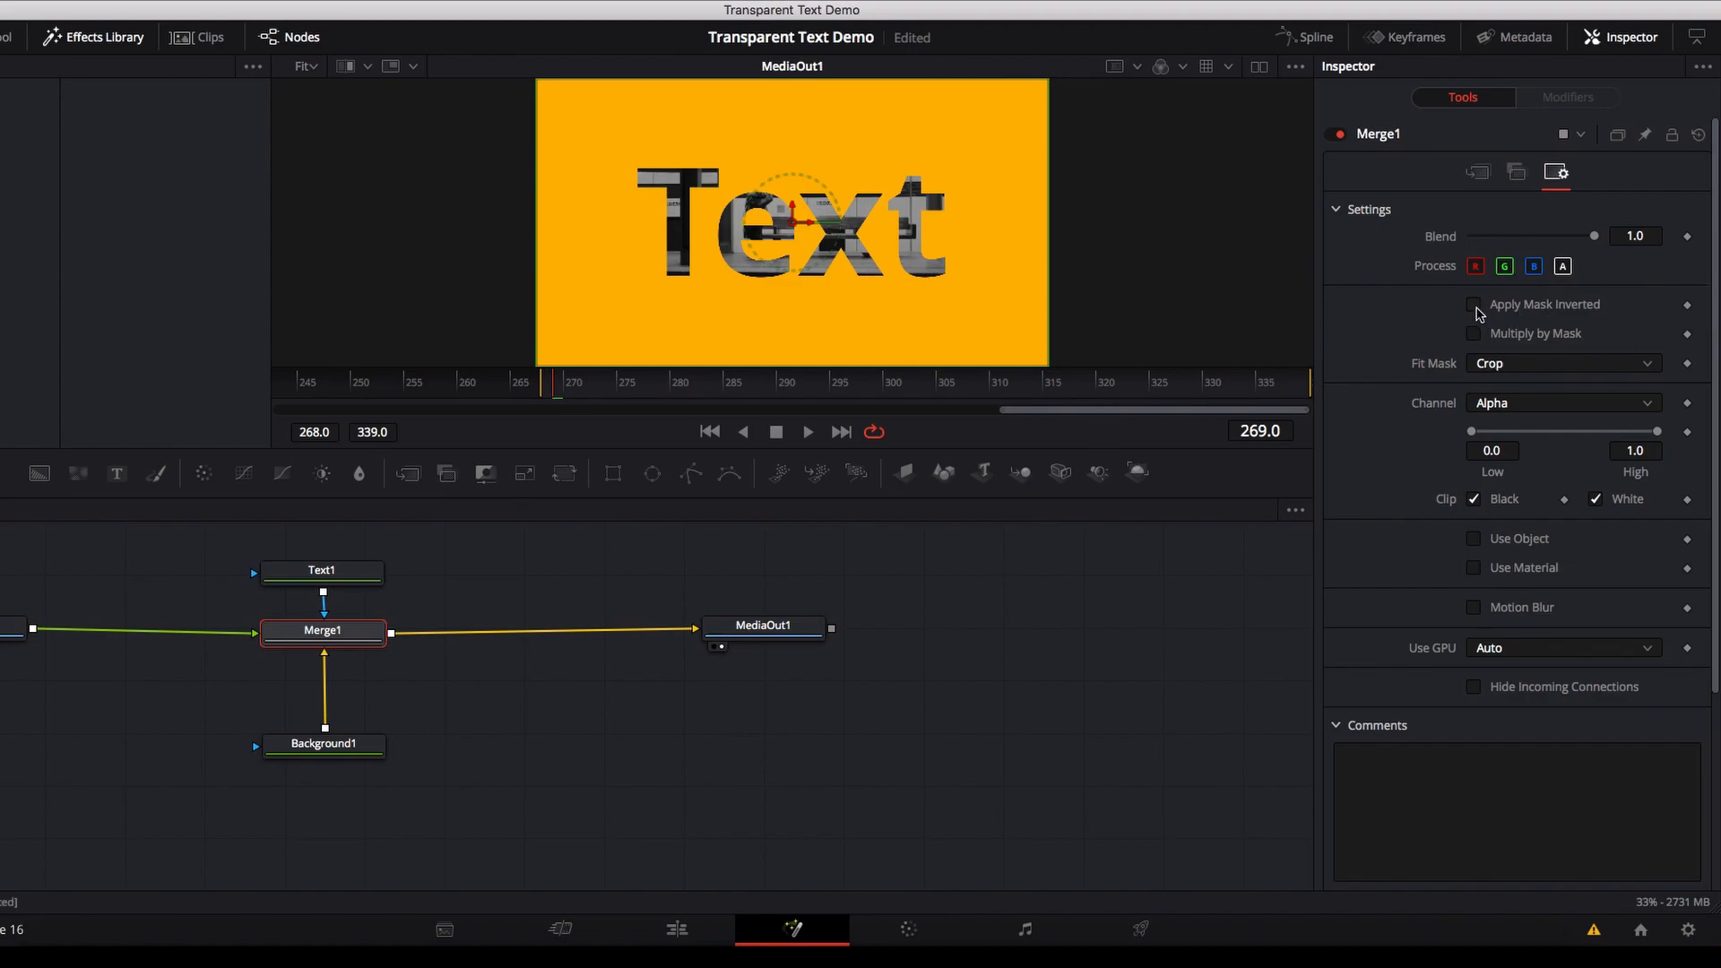
Keyframe mask inversion on at frame 271, off at 285, on at 290, off at 300
{"action": "left_click", "coordinate": [549, 386]}
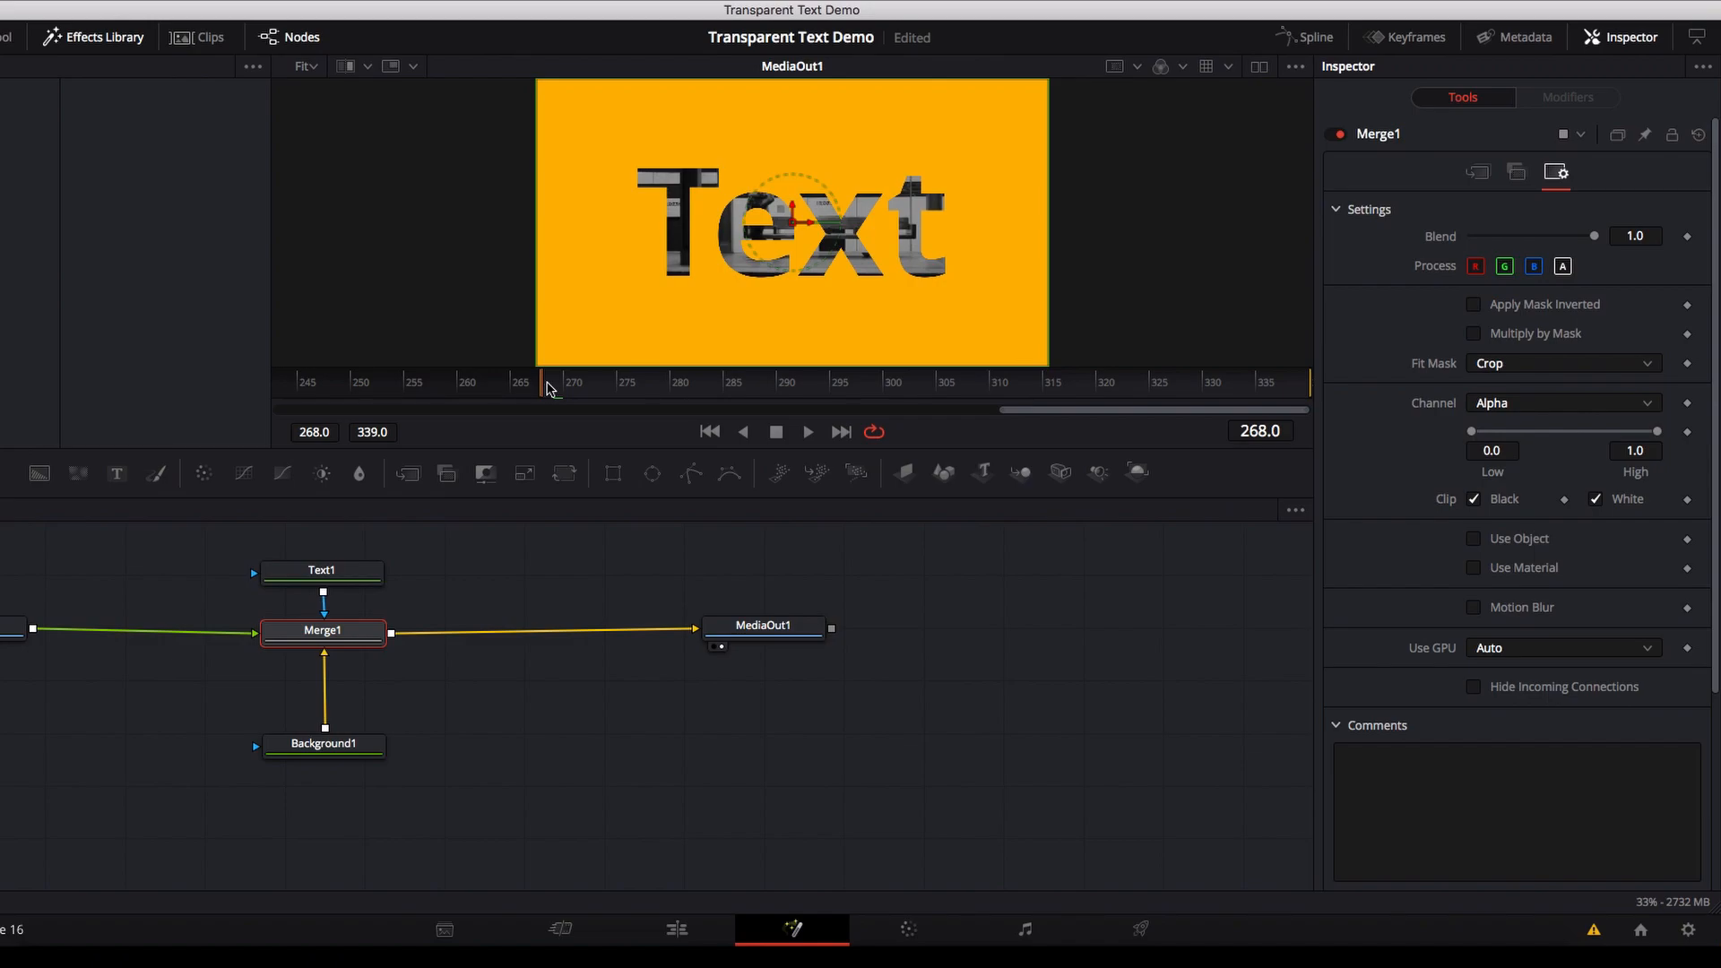
{"action": "left_click", "coordinate": [1474, 304]}
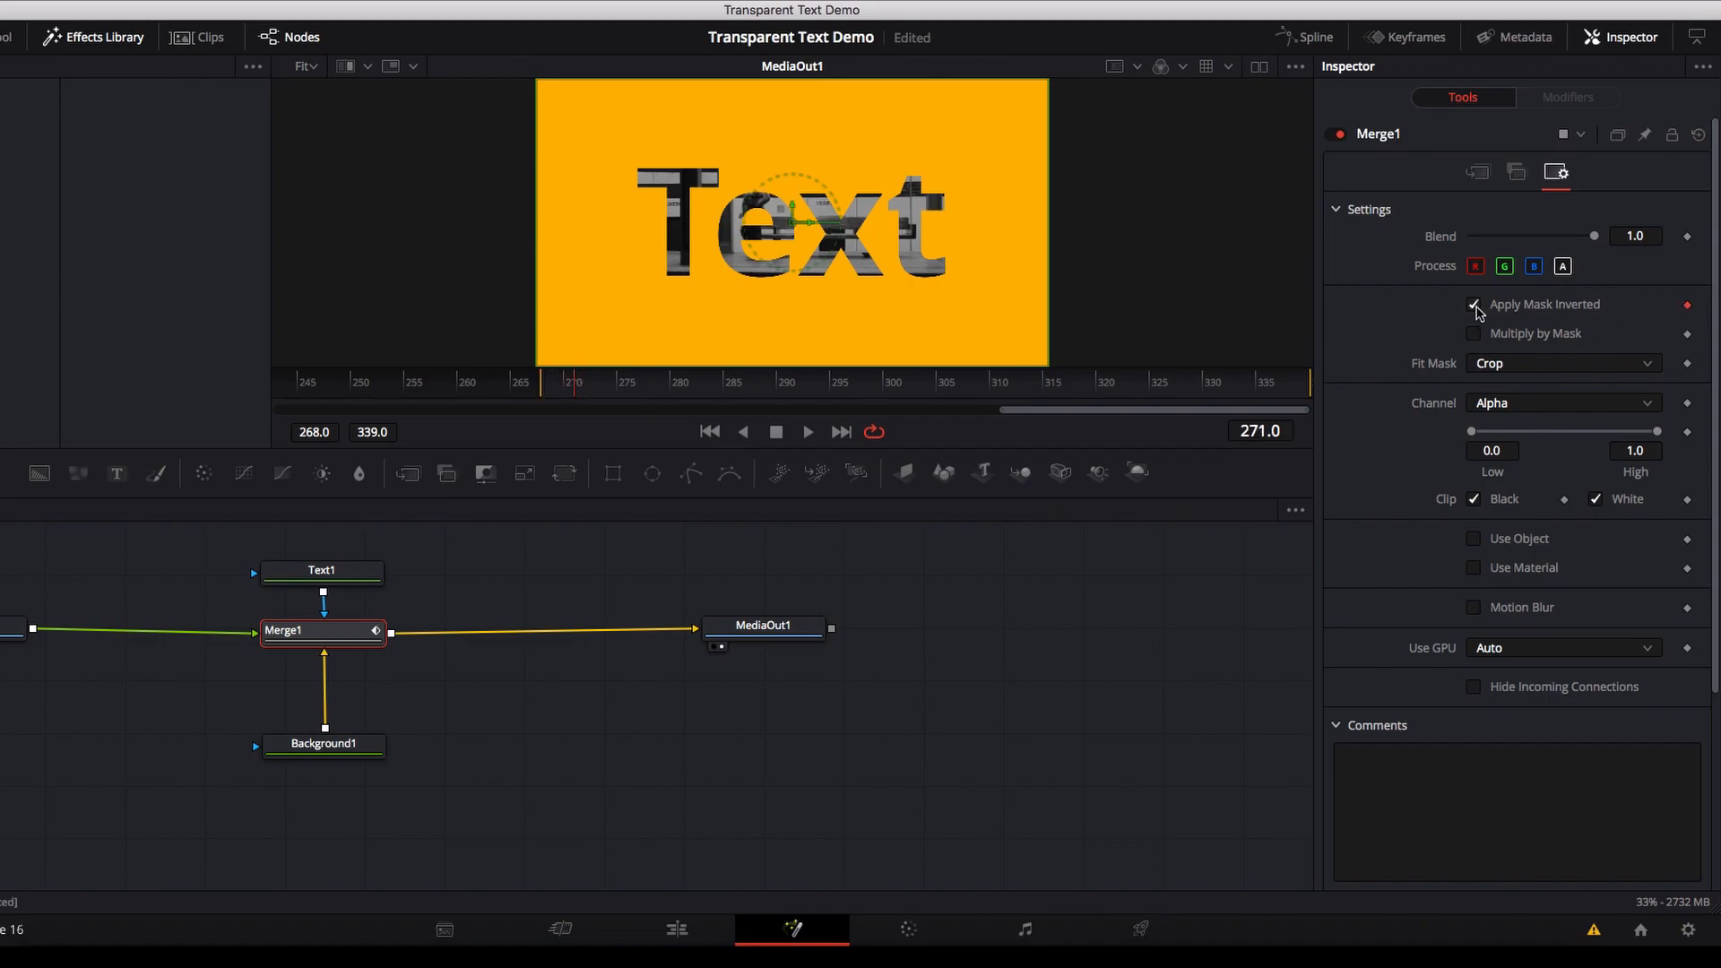
{"action": "left_click", "coordinate": [1474, 304]}
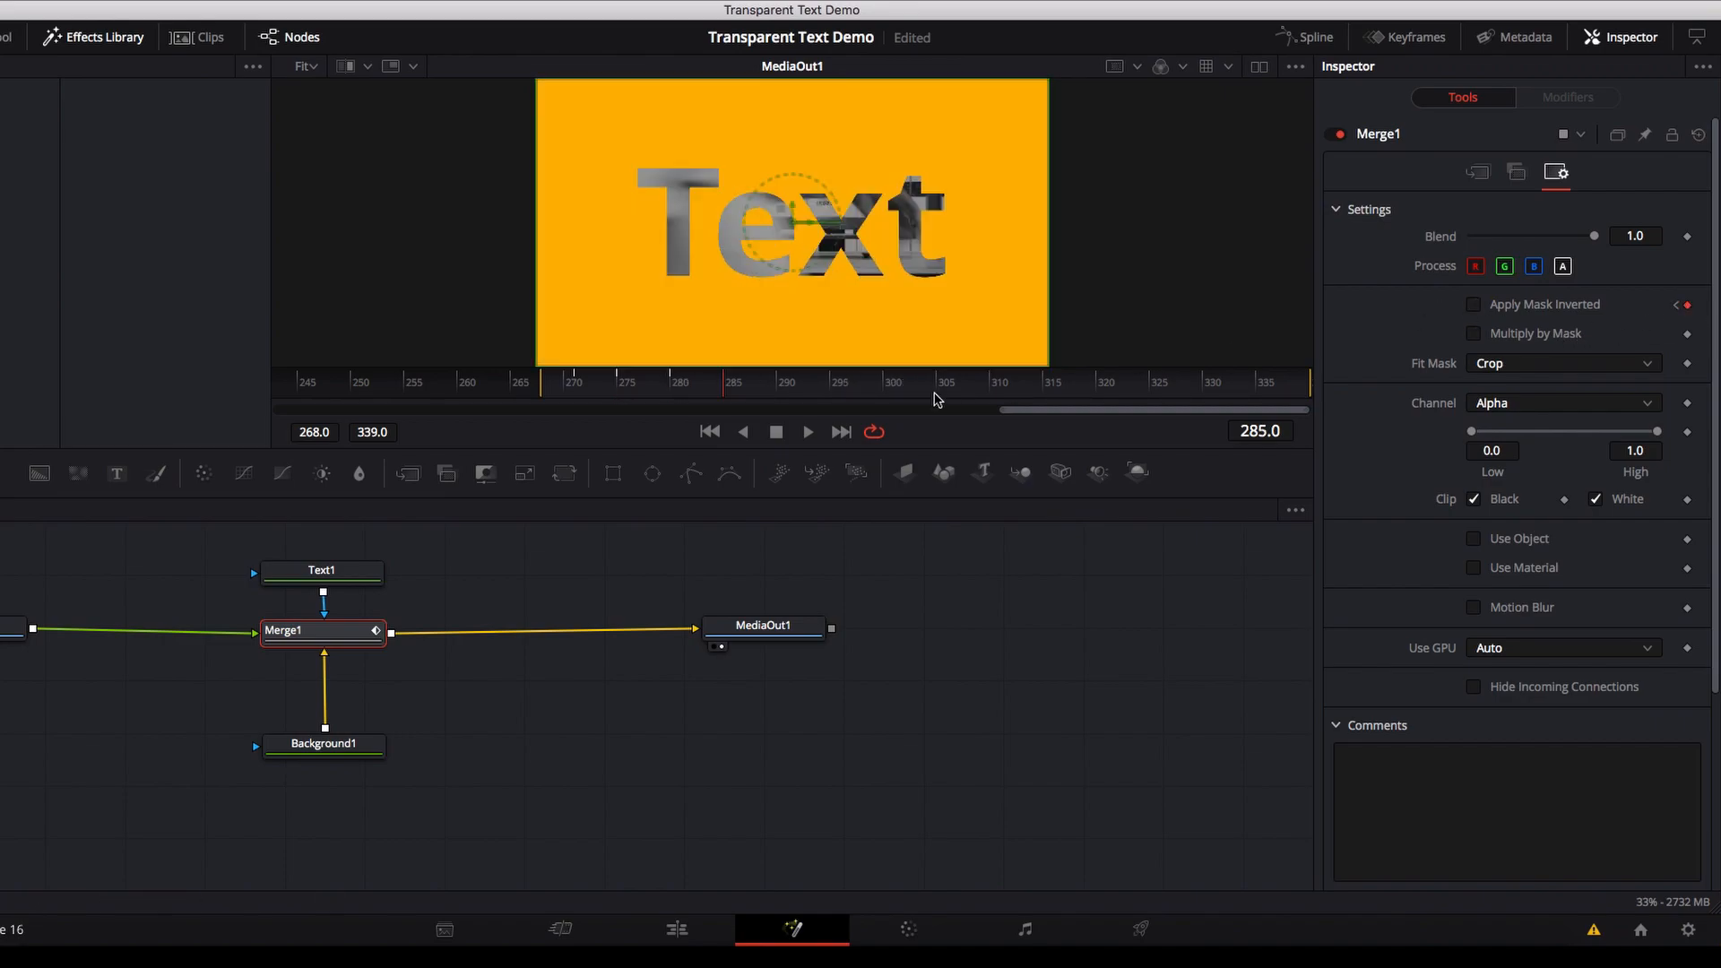
{"action": "left_click", "coordinate": [1474, 304]}
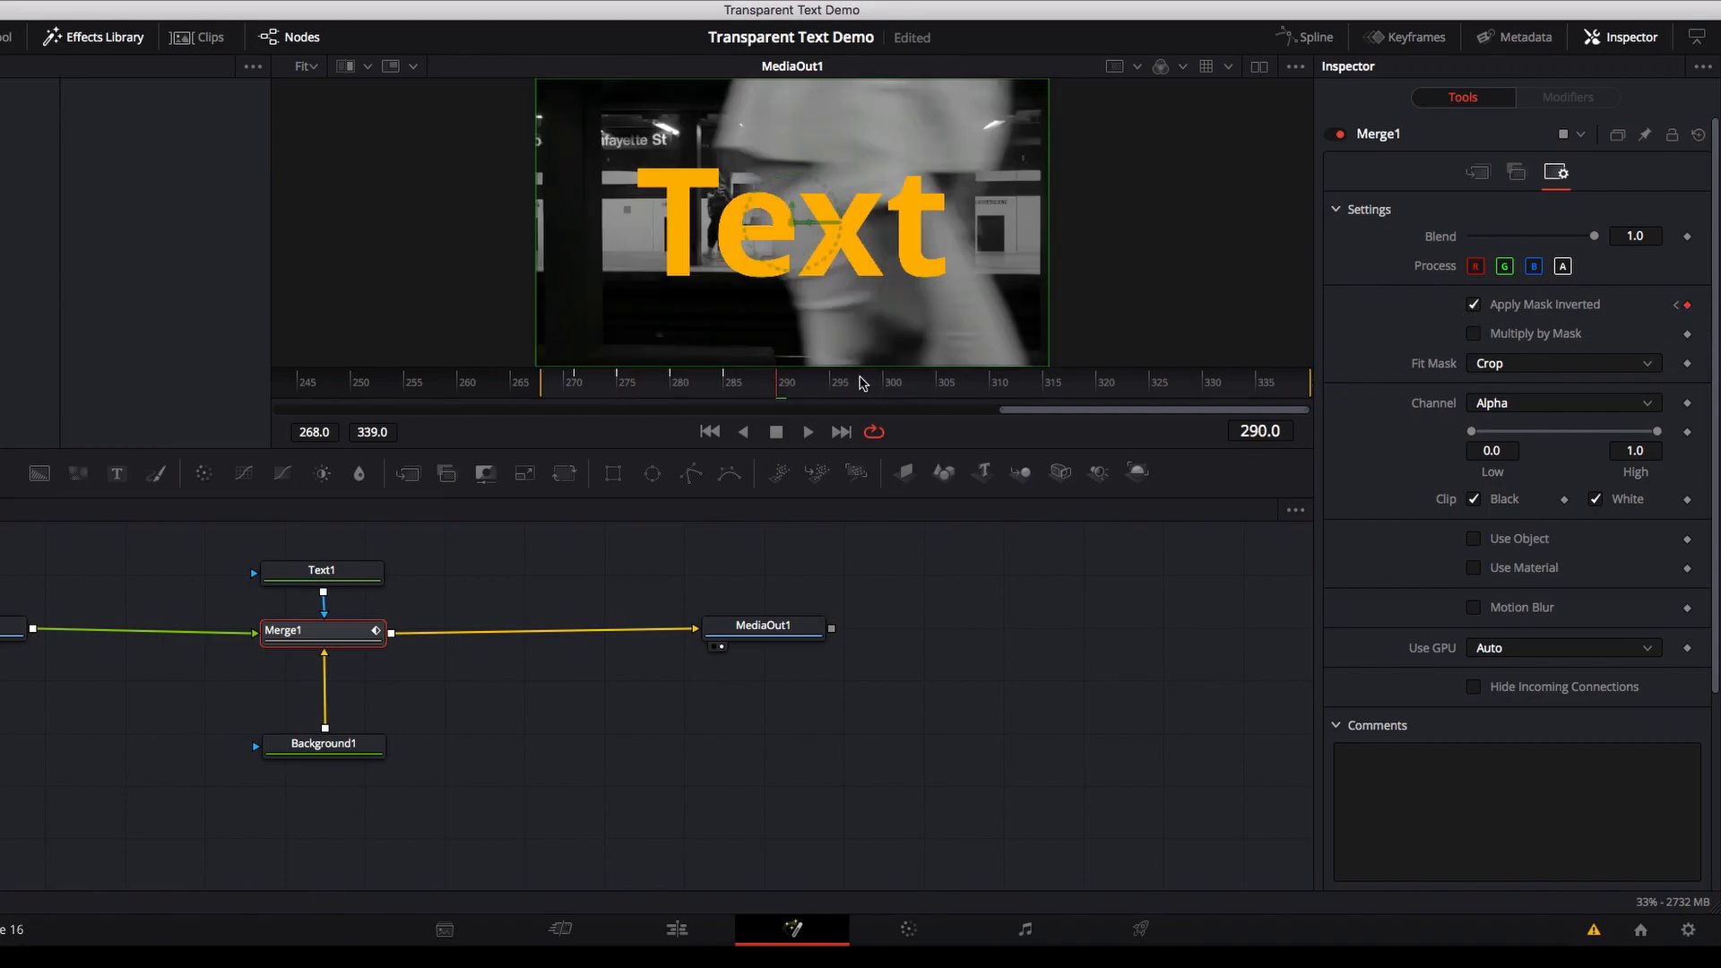
{"action": "left_click", "coordinate": [1473, 304]}
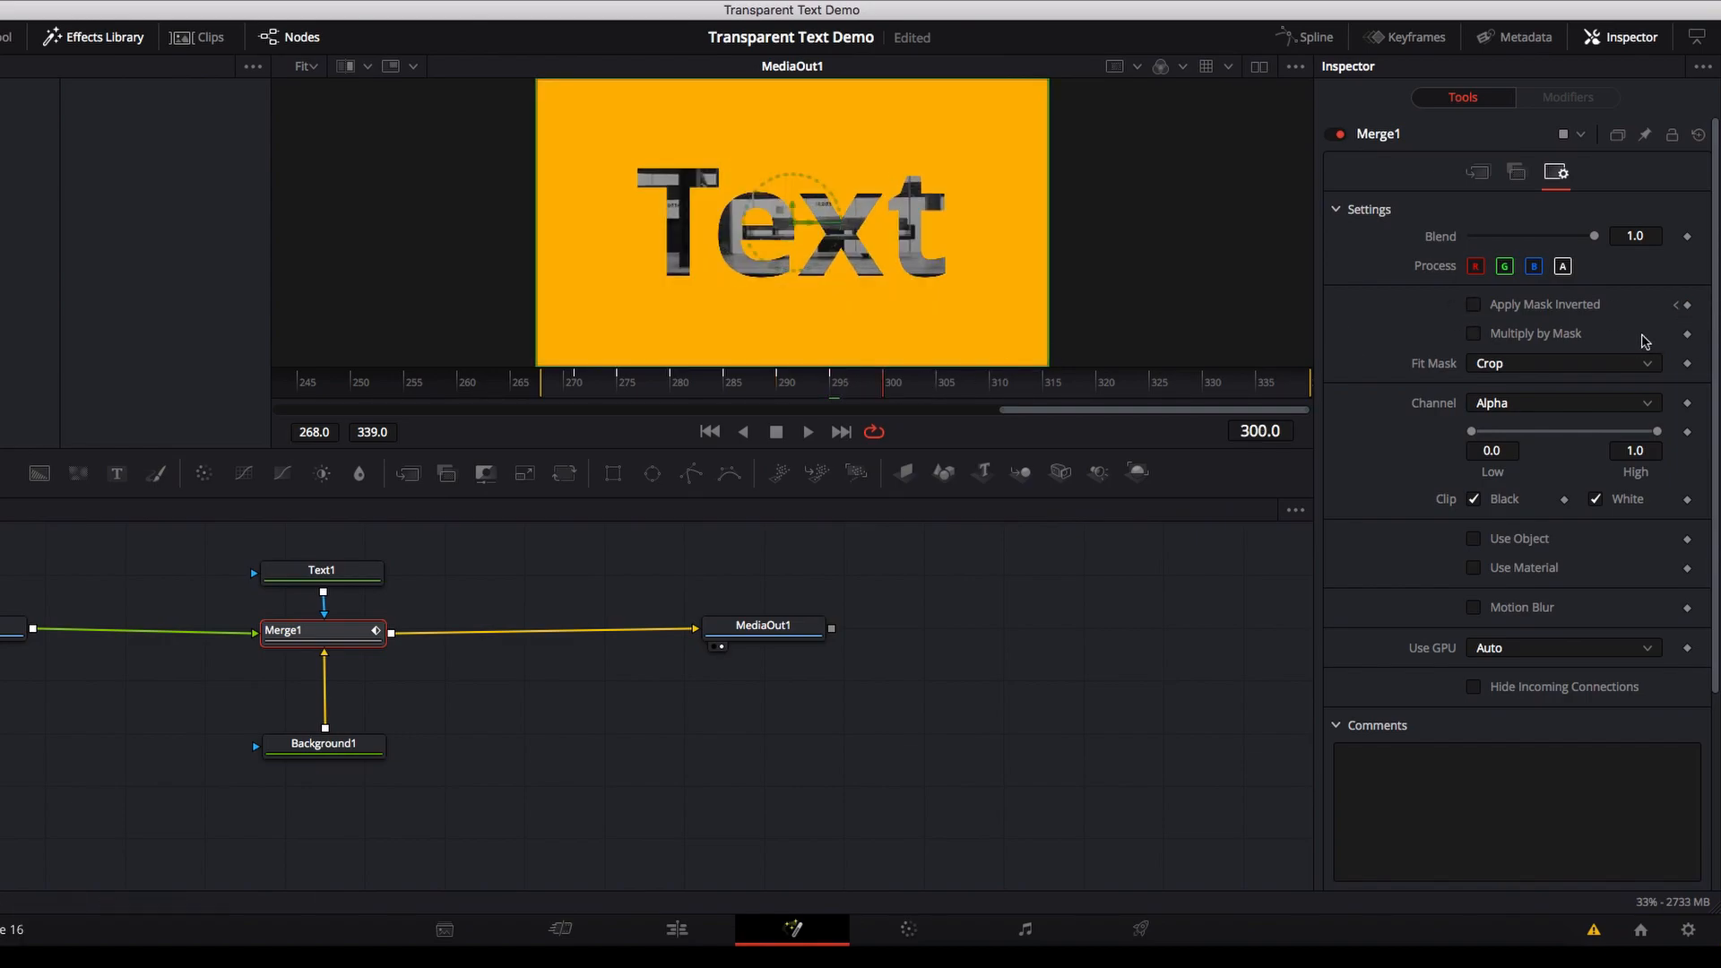
{"action": "left_click", "coordinate": [1473, 304]}
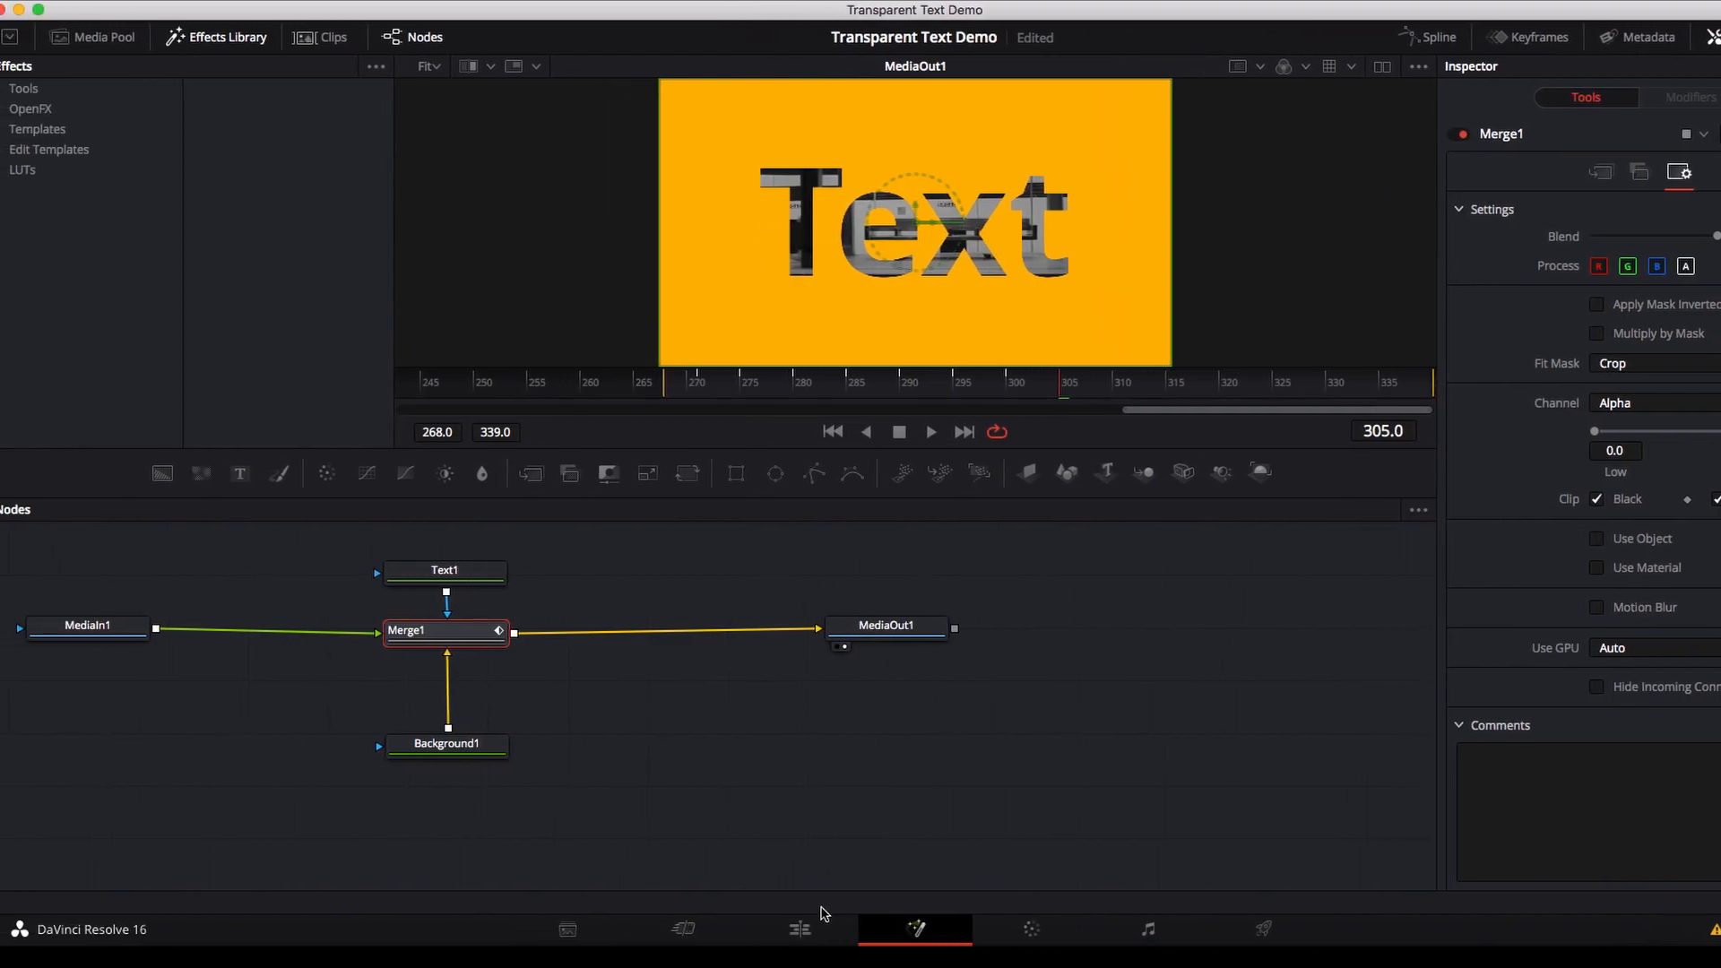
Switch to the Edit page and play the clip with the orange text effect
{"action": "left_click", "coordinate": [808, 929]}
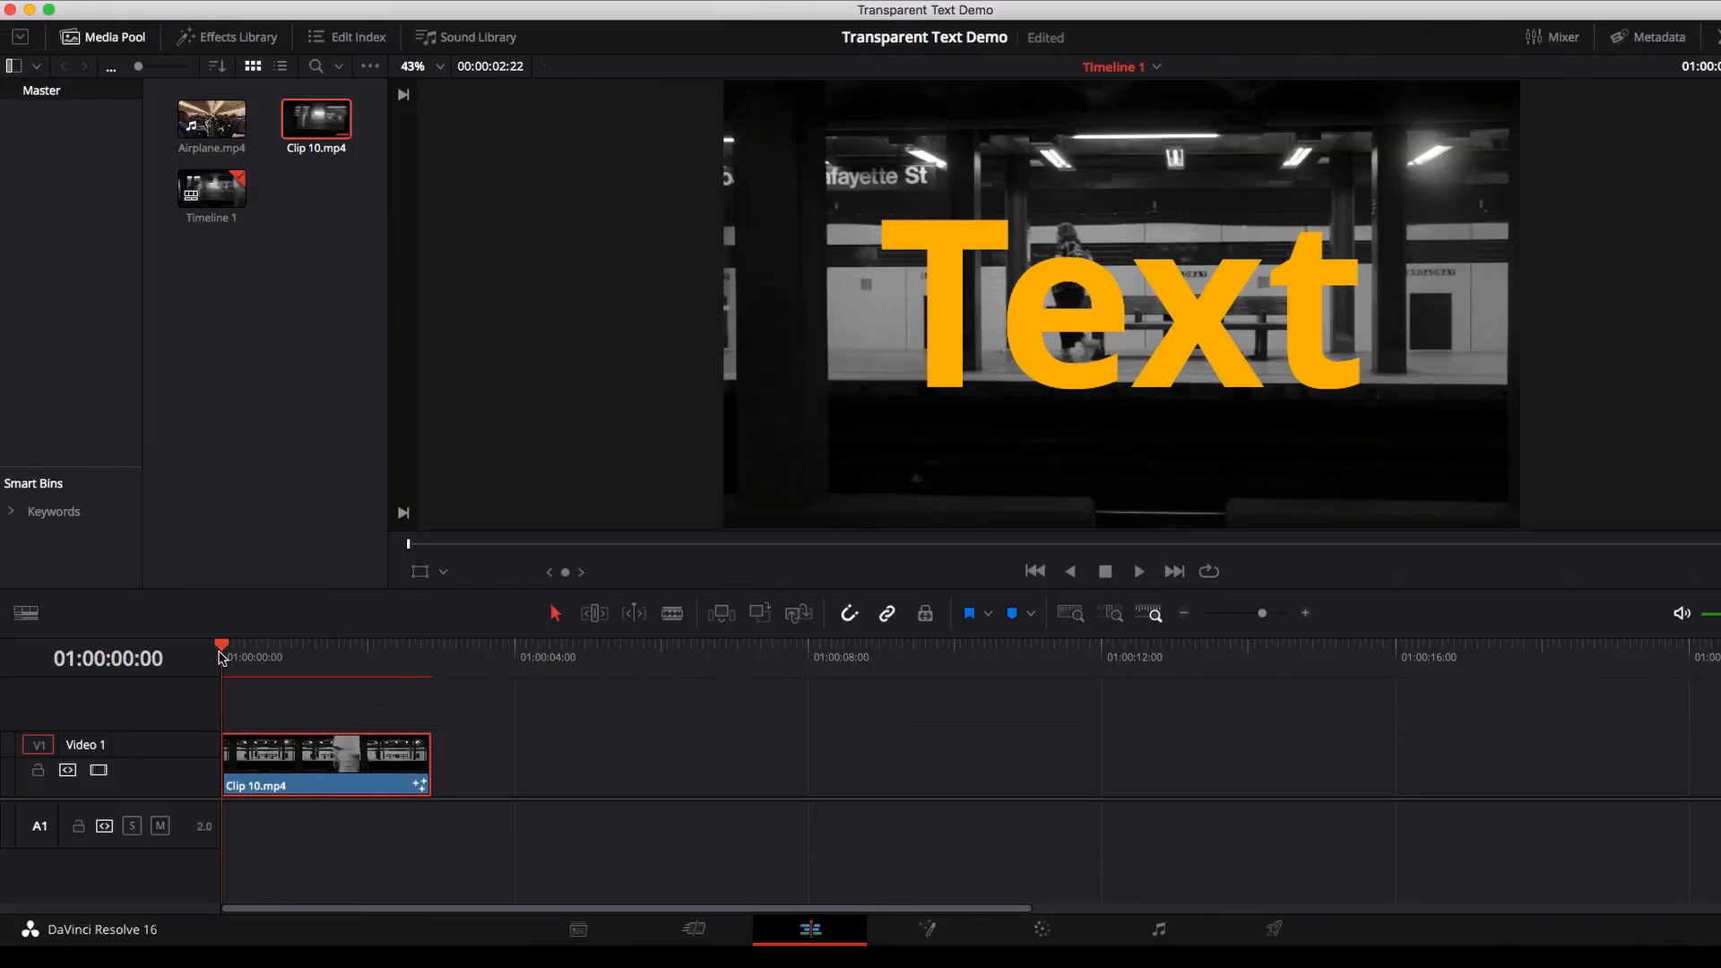
{"action": "left_click", "coordinate": [1137, 571]}
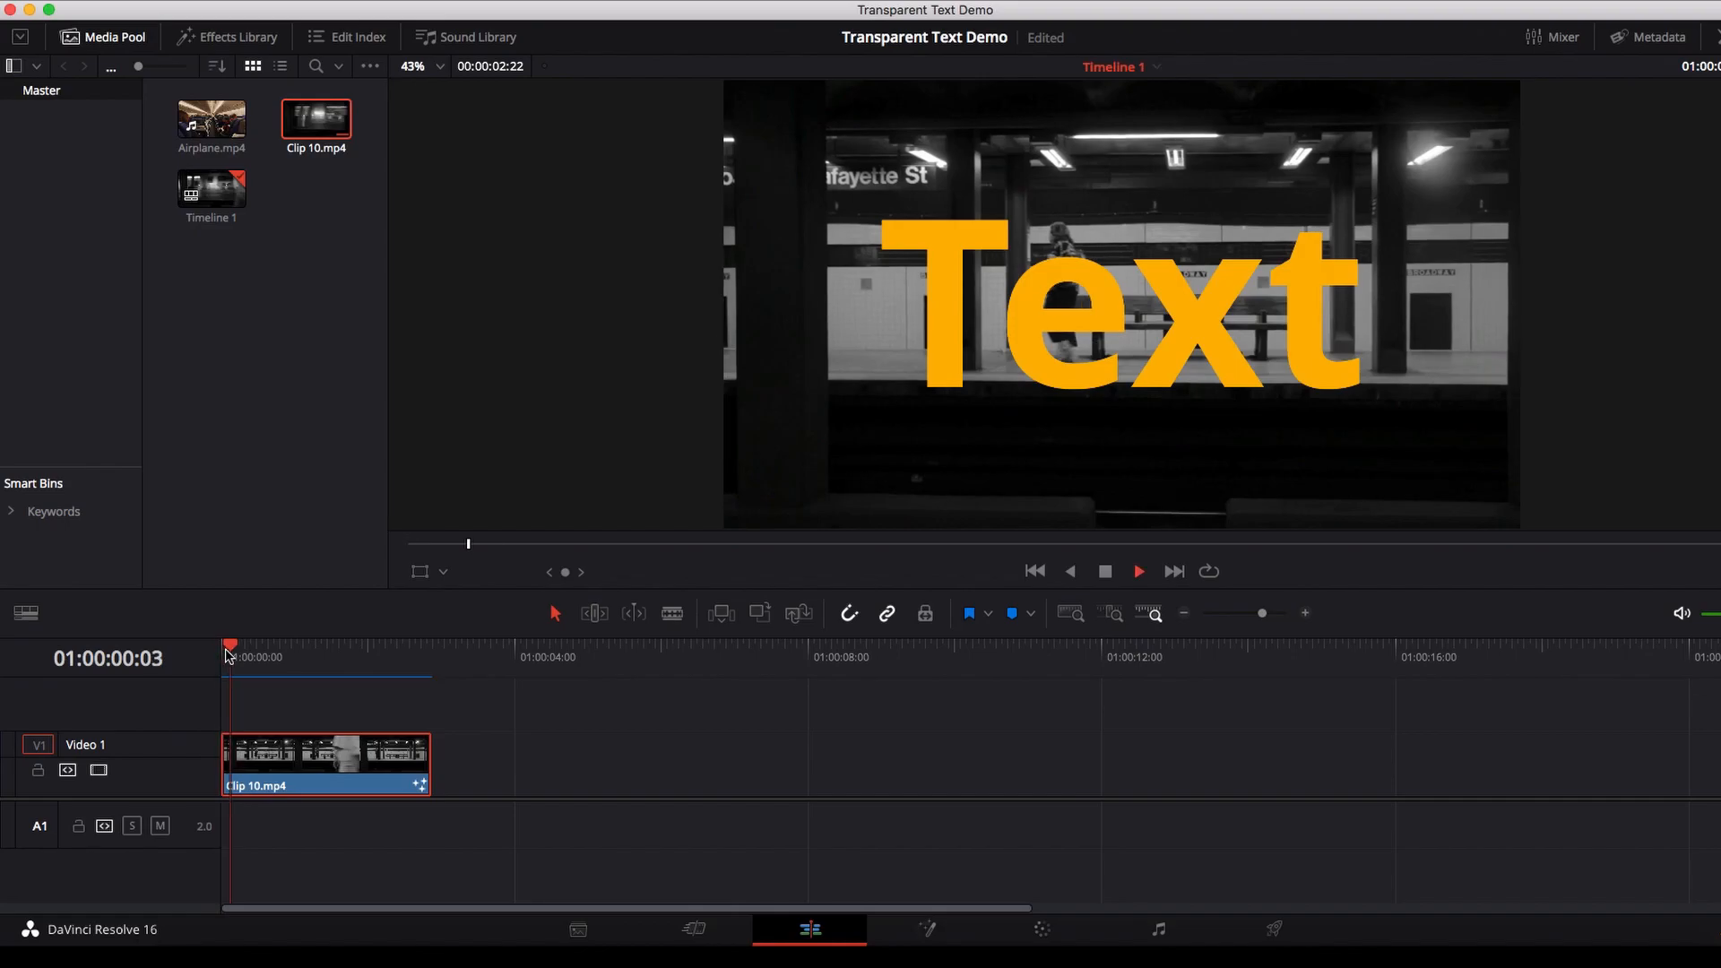